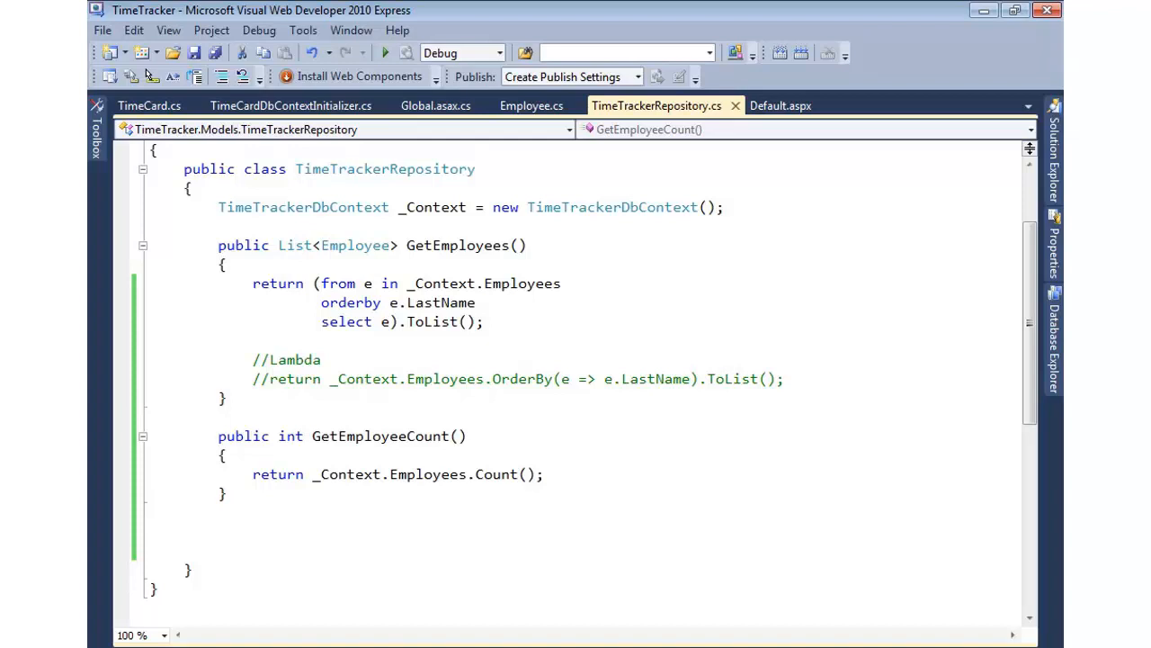
# Add an empty public List<TimeCard> GetTimeCardsByDate(DateTime submissionDate) method below GetEmployeeCount.
pyautogui.click(219, 531)
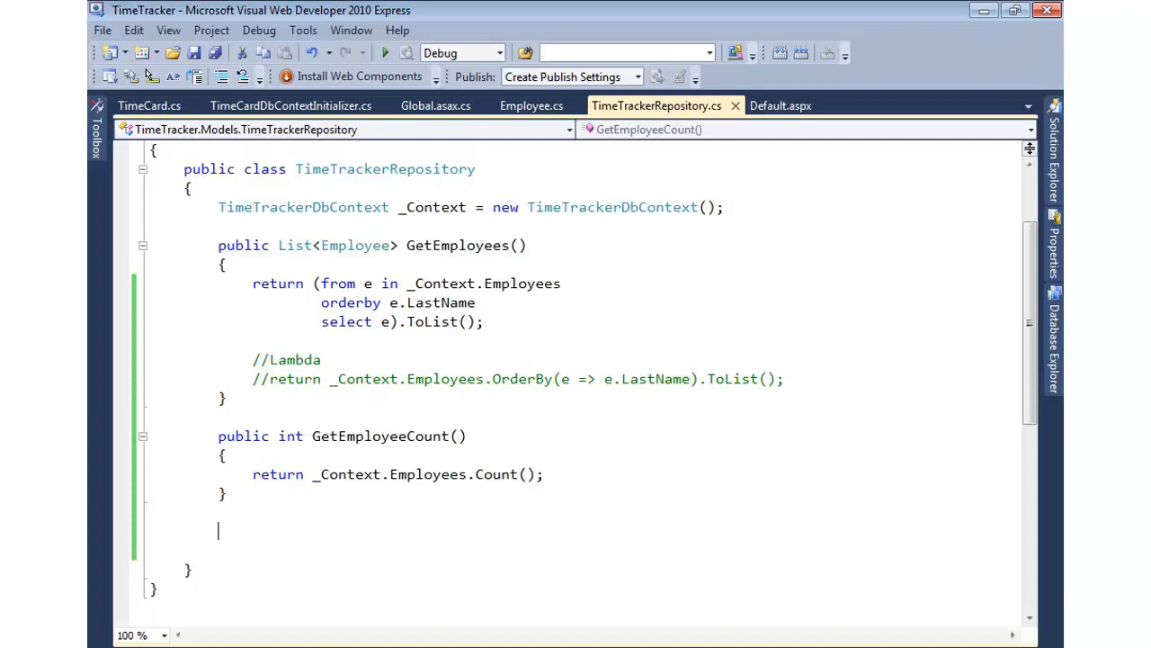
pyautogui.write('public')
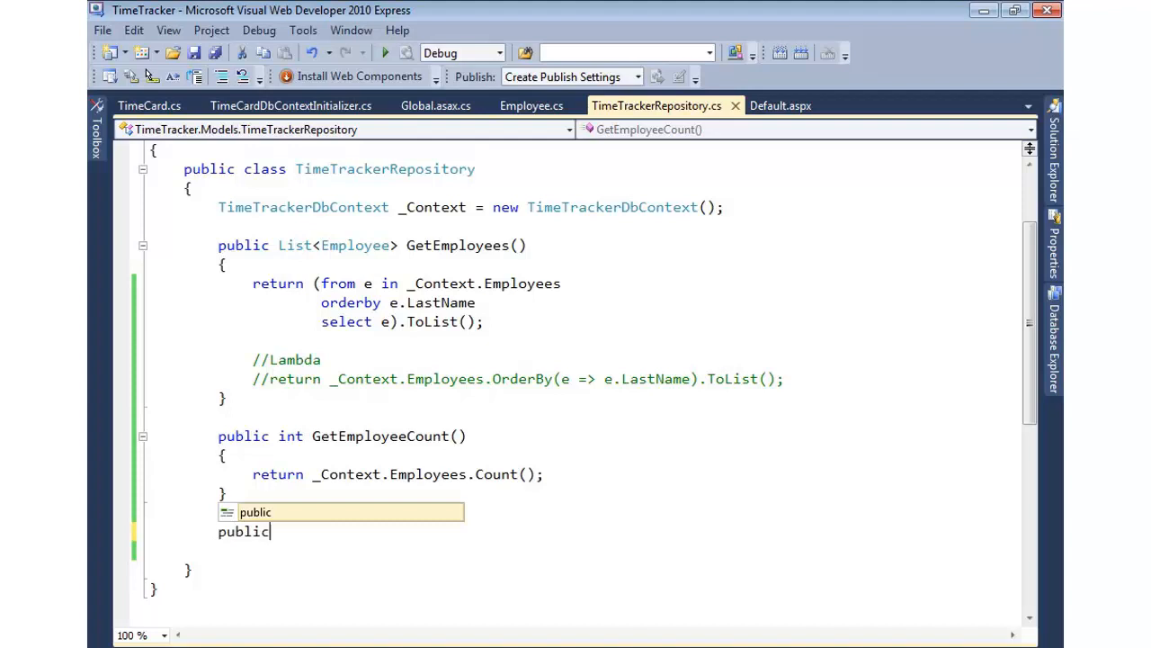
pyautogui.write('List<TimeCard>')
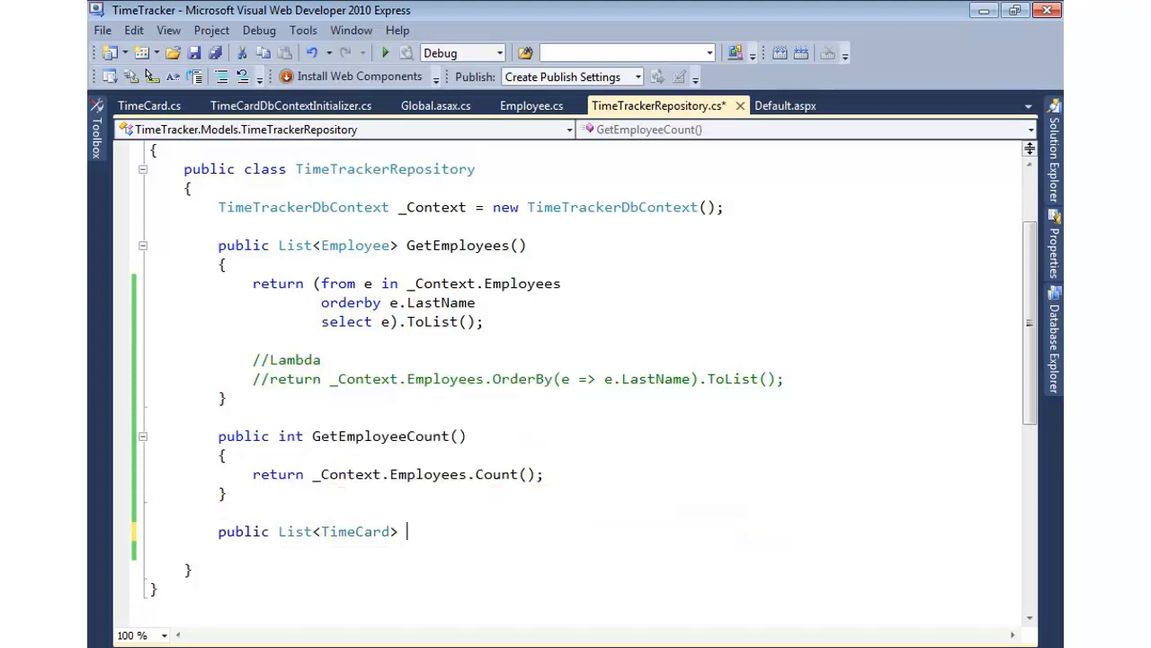
pyautogui.write('GetTimeCar')
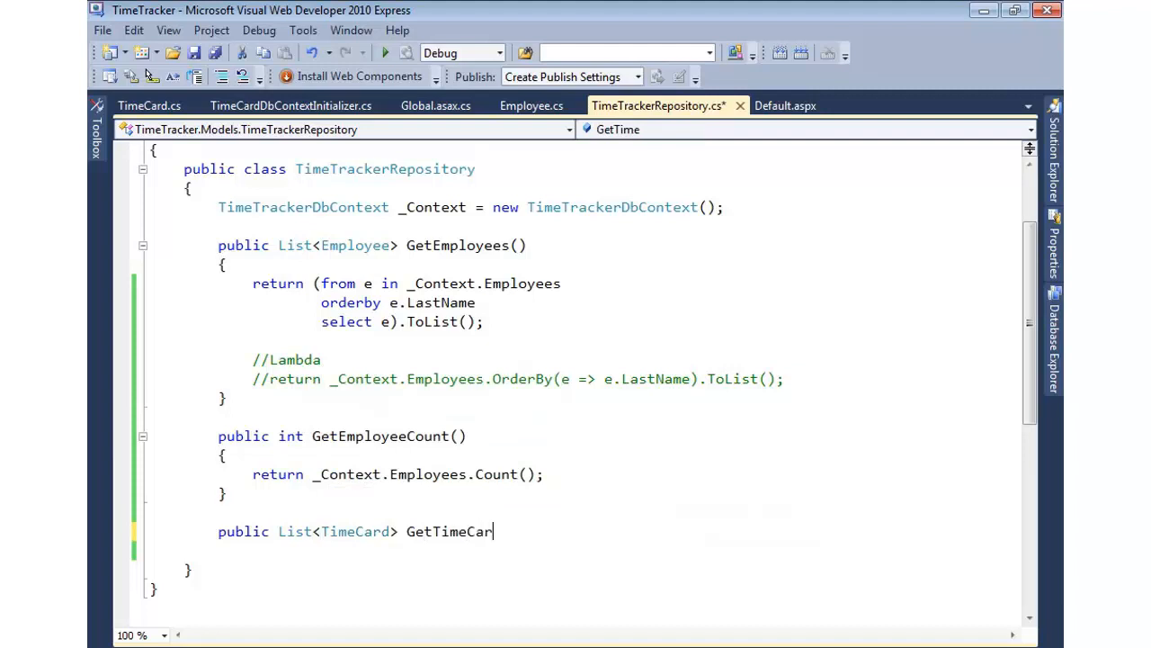
pyautogui.write('dsByD')
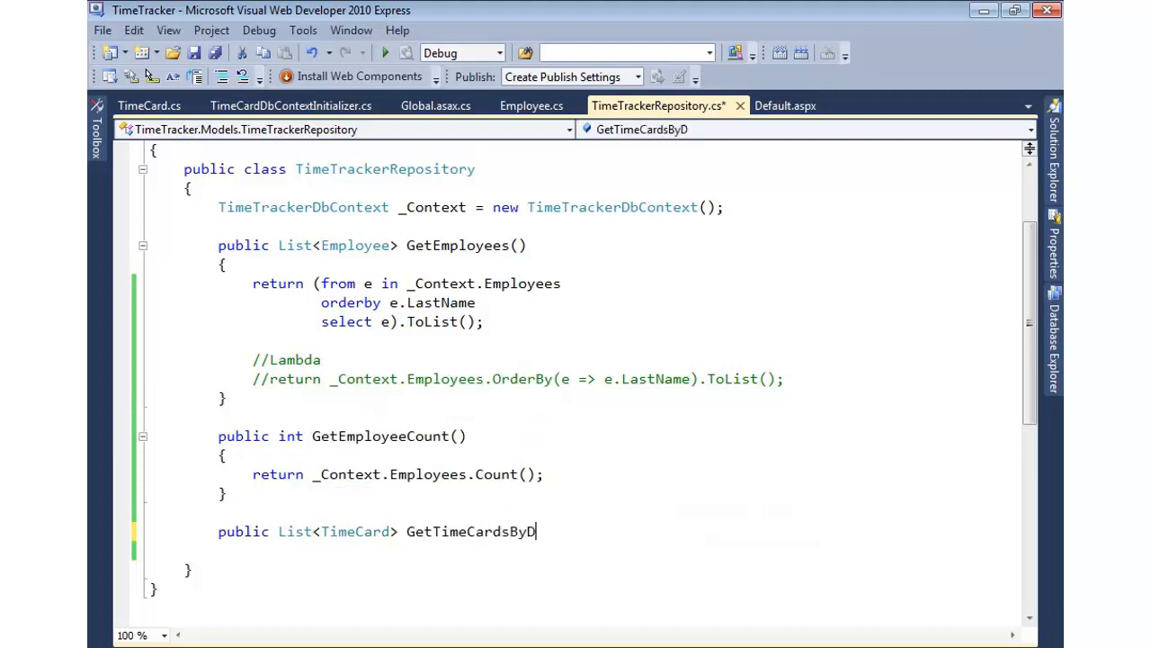
pyautogui.write('date')
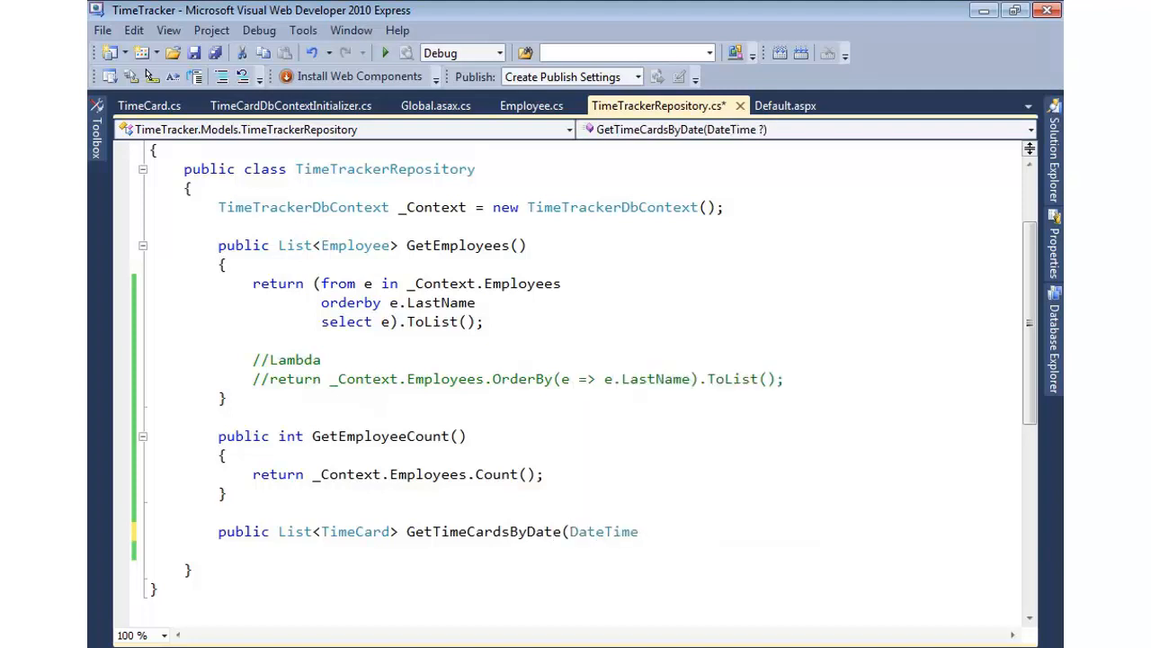
pyautogui.write('submissionDate)')
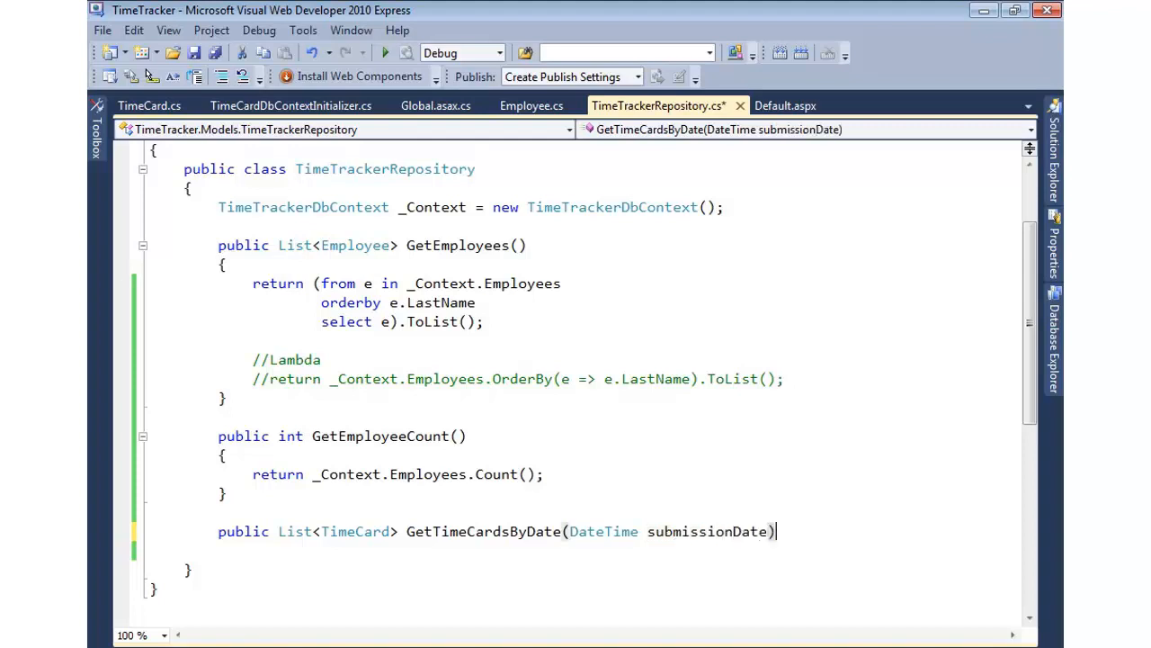
pyautogui.write('{}')
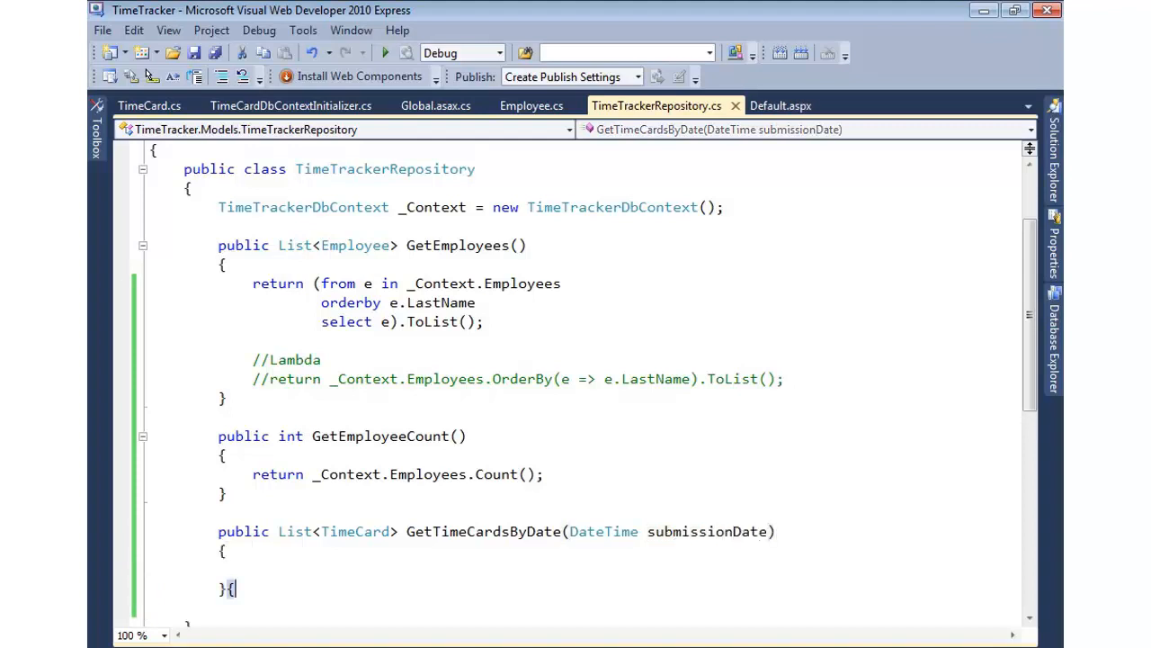
pyautogui.press('Backspace')
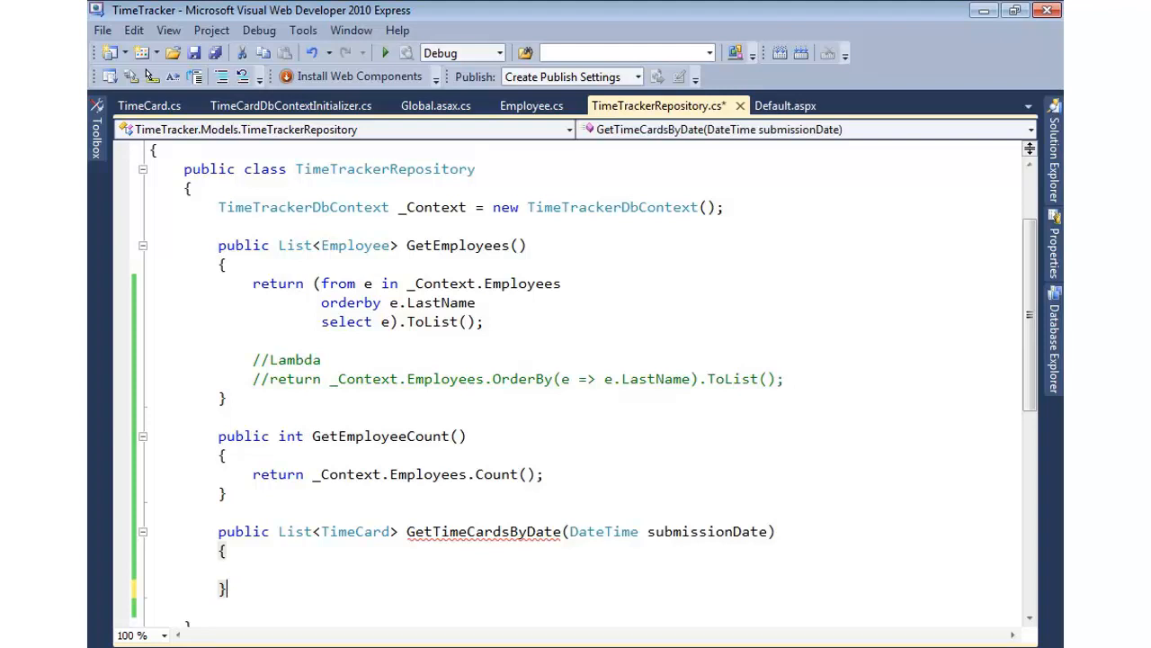
# Return the _Context.TimeCards query where tc.SubmissionDate == submissionDate, selected tc, as ToList().
pyautogui.click(255, 569)
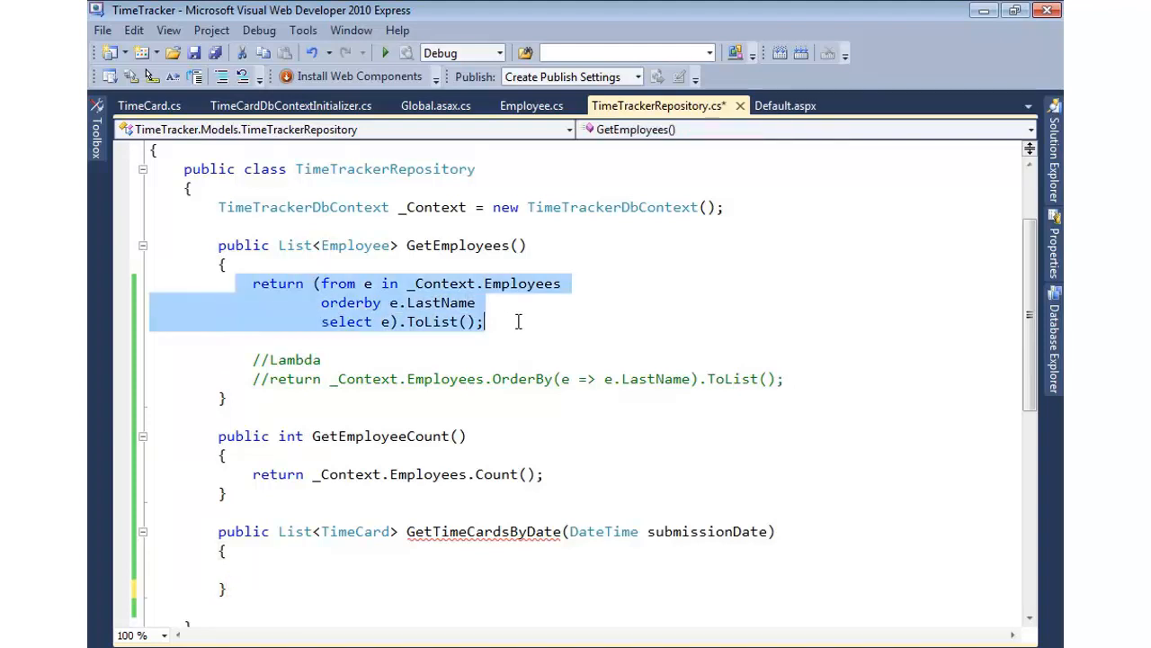
pyautogui.doubleClick(350, 302)
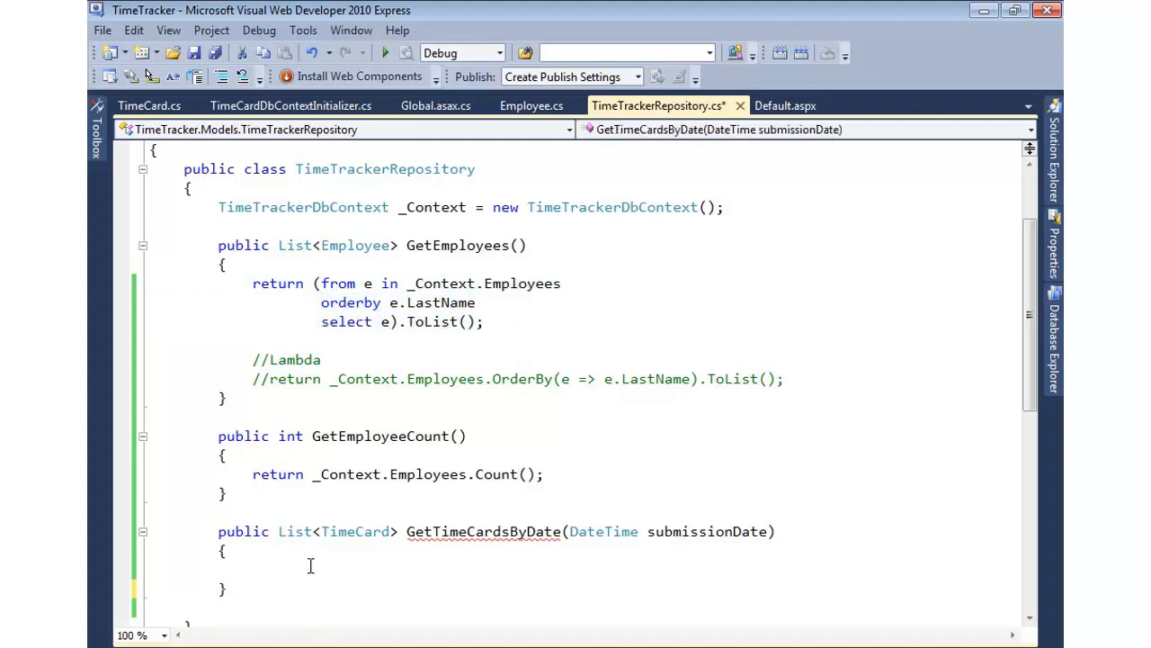
pyautogui.write('return (')
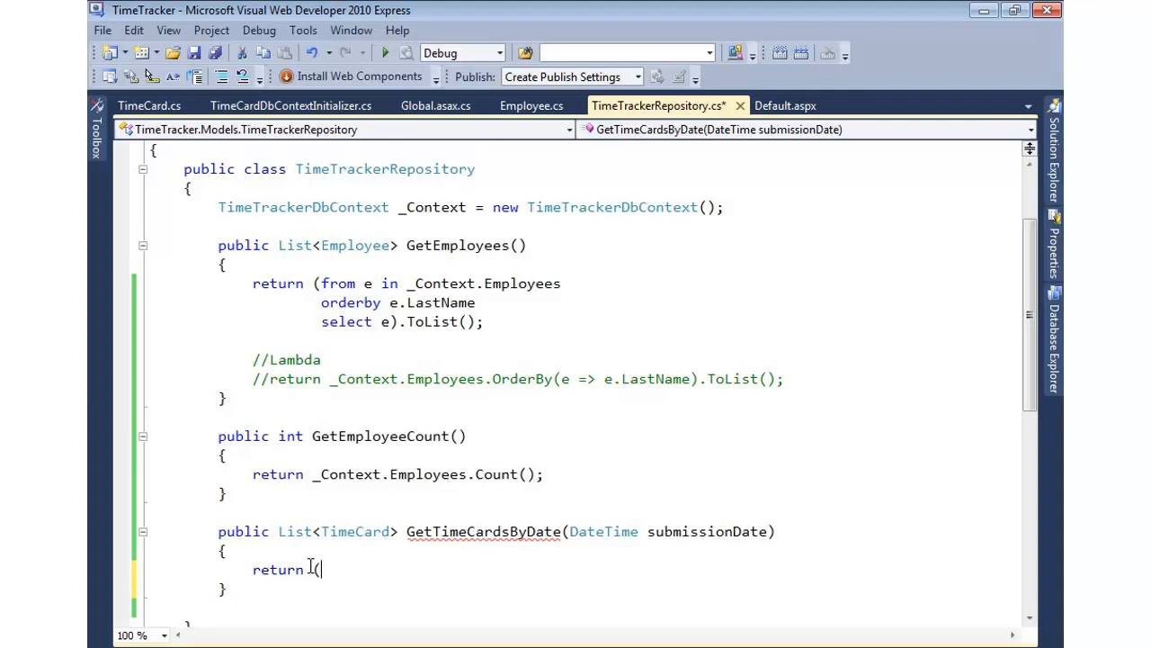
pyautogui.write('from')
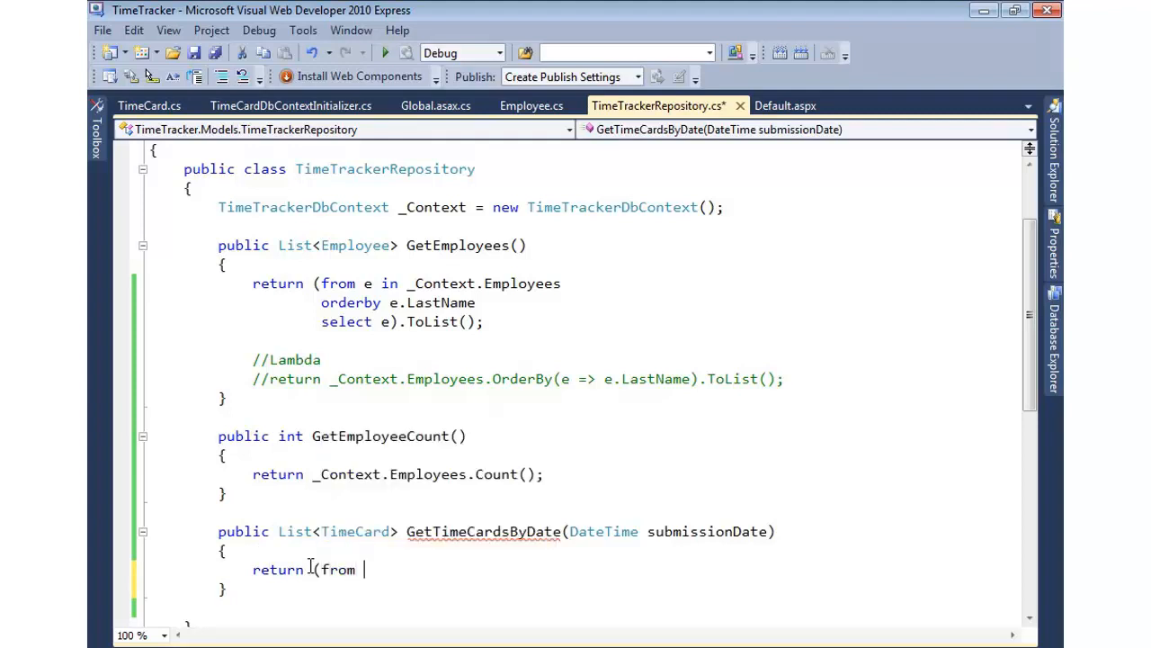
pyautogui.write('tc in')
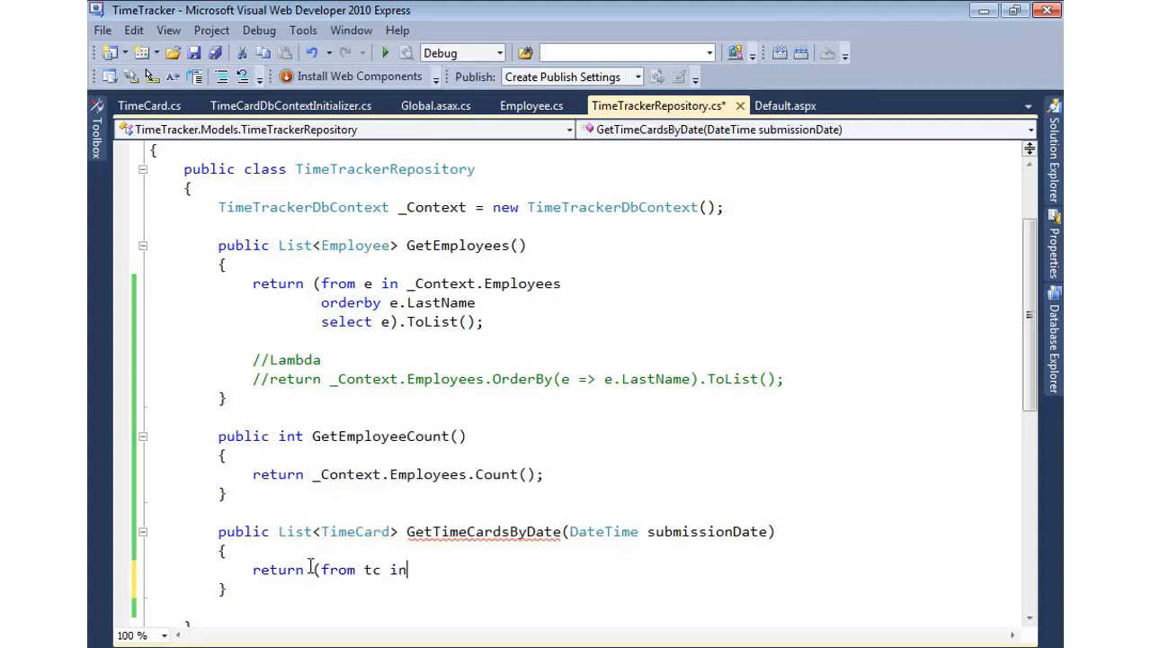
pyautogui.write('_Context.TimeCard')
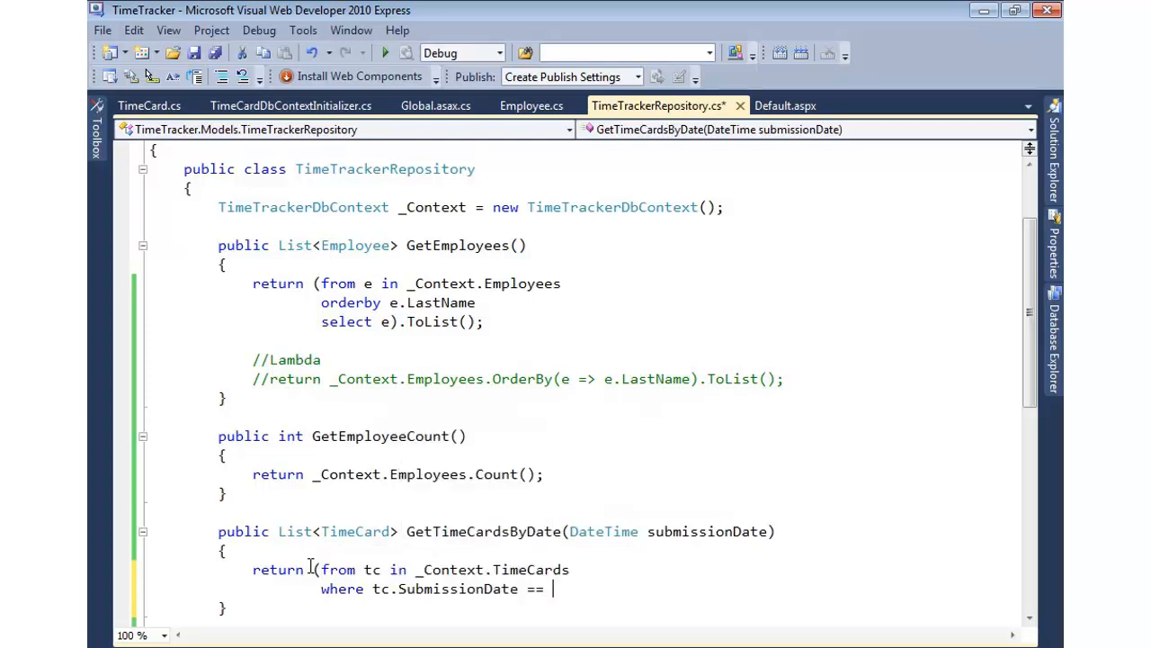
pyautogui.write('submissionDate')
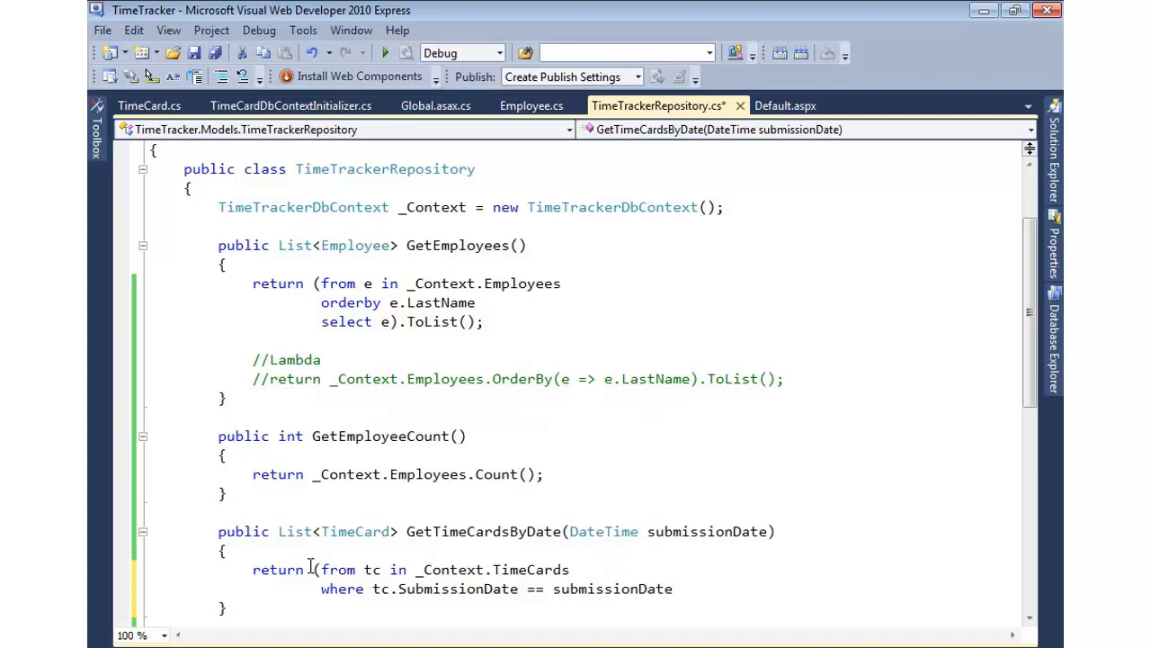
pyautogui.write('select tc).')
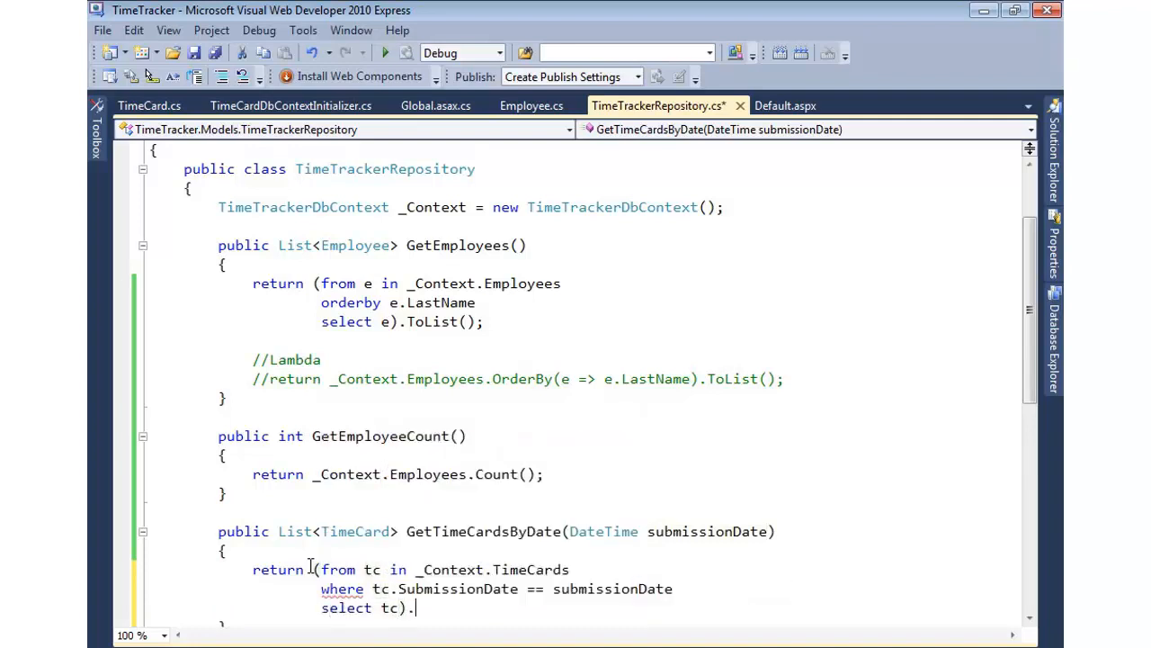
pyautogui.write('ToList();')
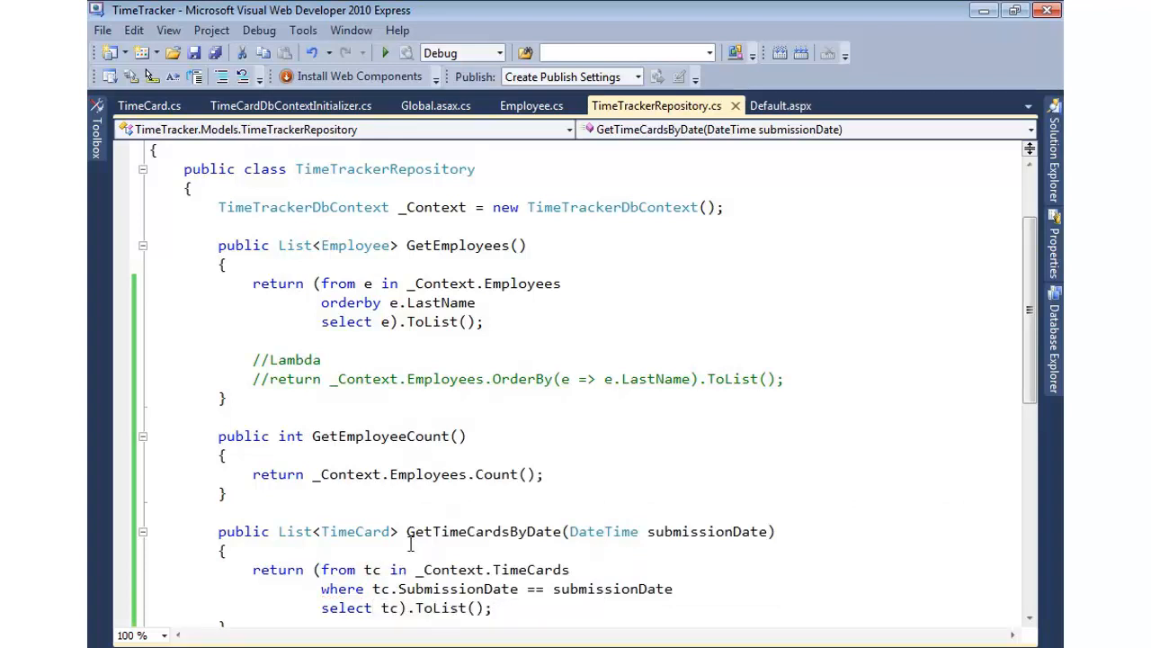
pyautogui.doubleClick(338, 530)
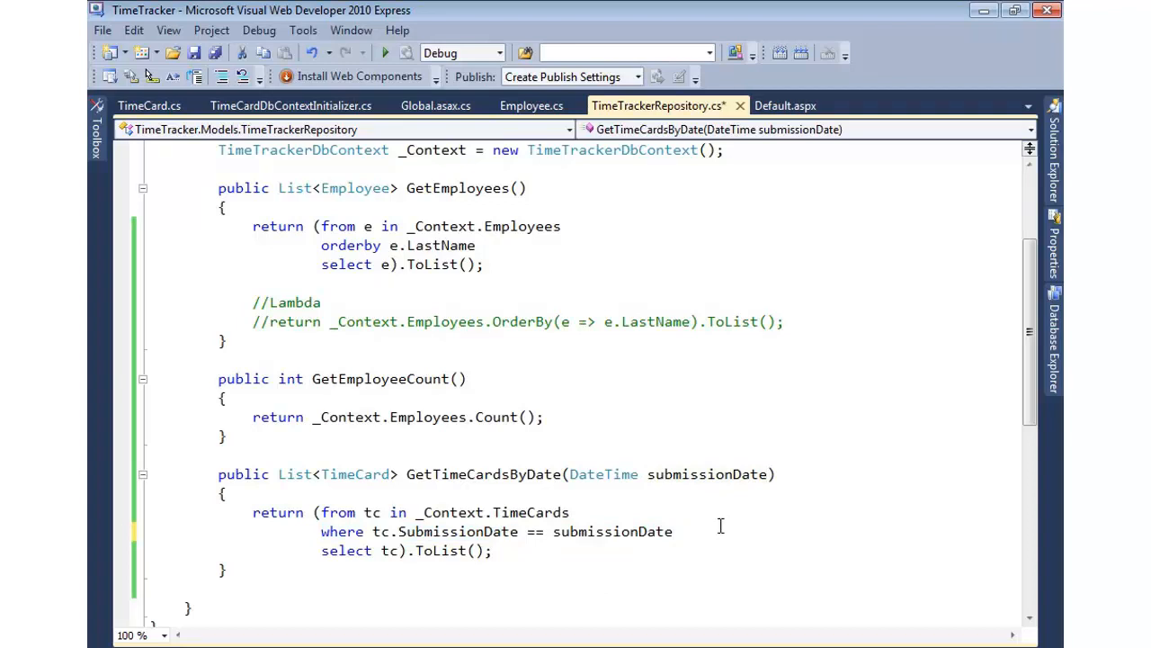
# Append '&& tc.MondayHours > 10' to the GetTimeCardsByDate where clause.
pyautogui.write('&')
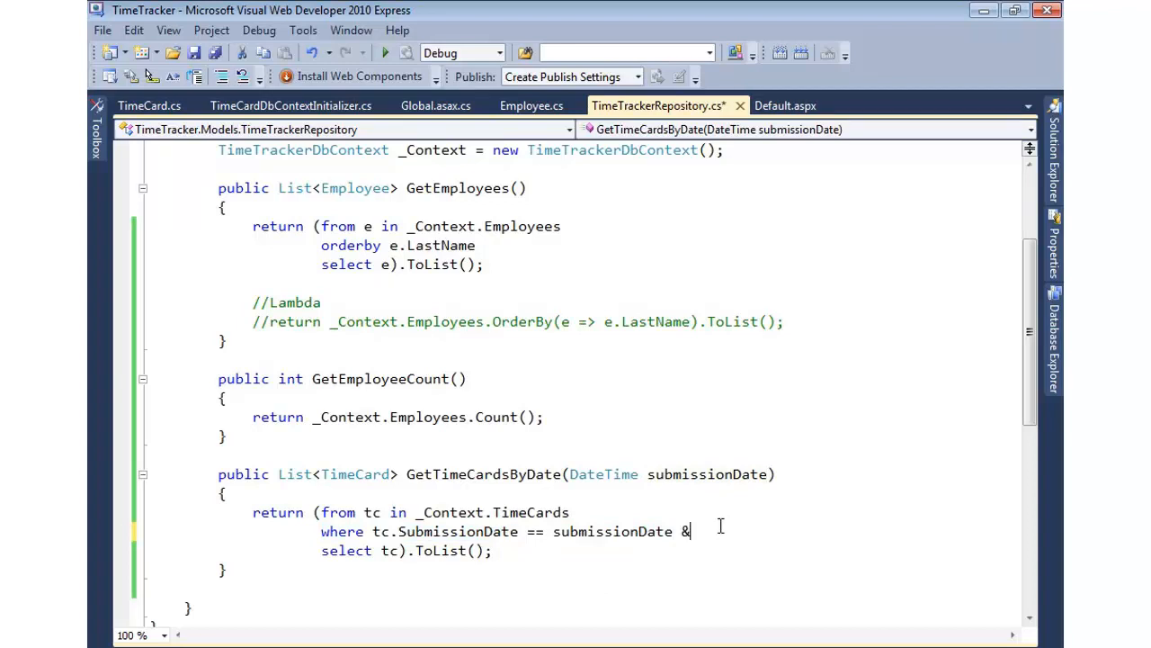
pyautogui.write('& tc.MondayHours >')
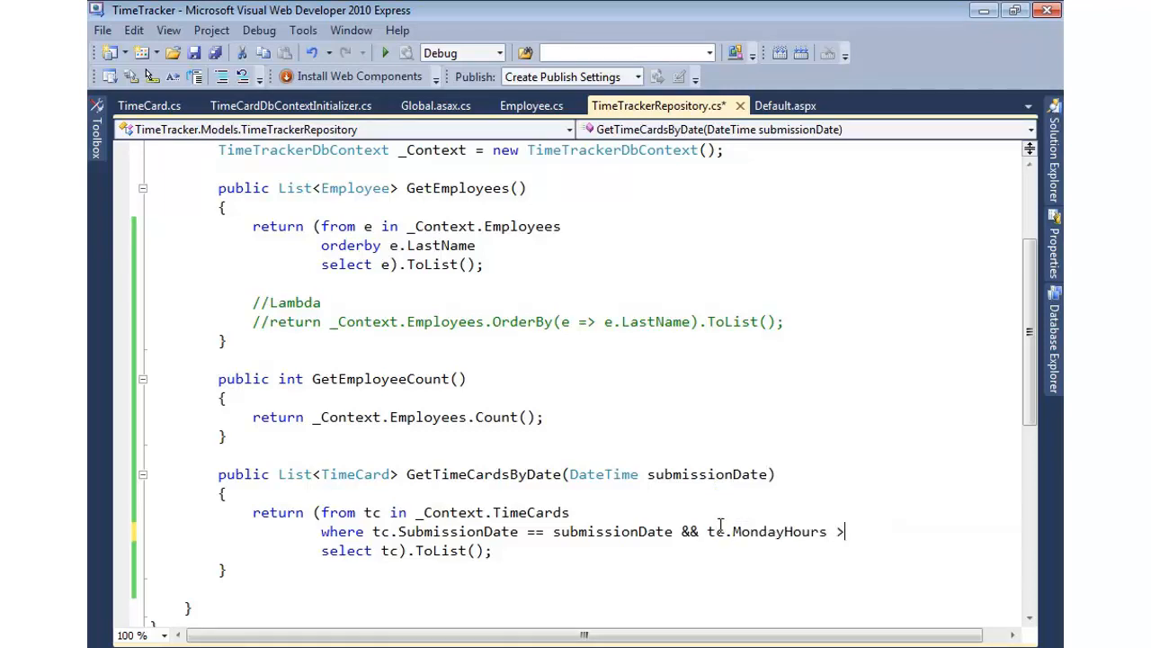
pyautogui.write('10')
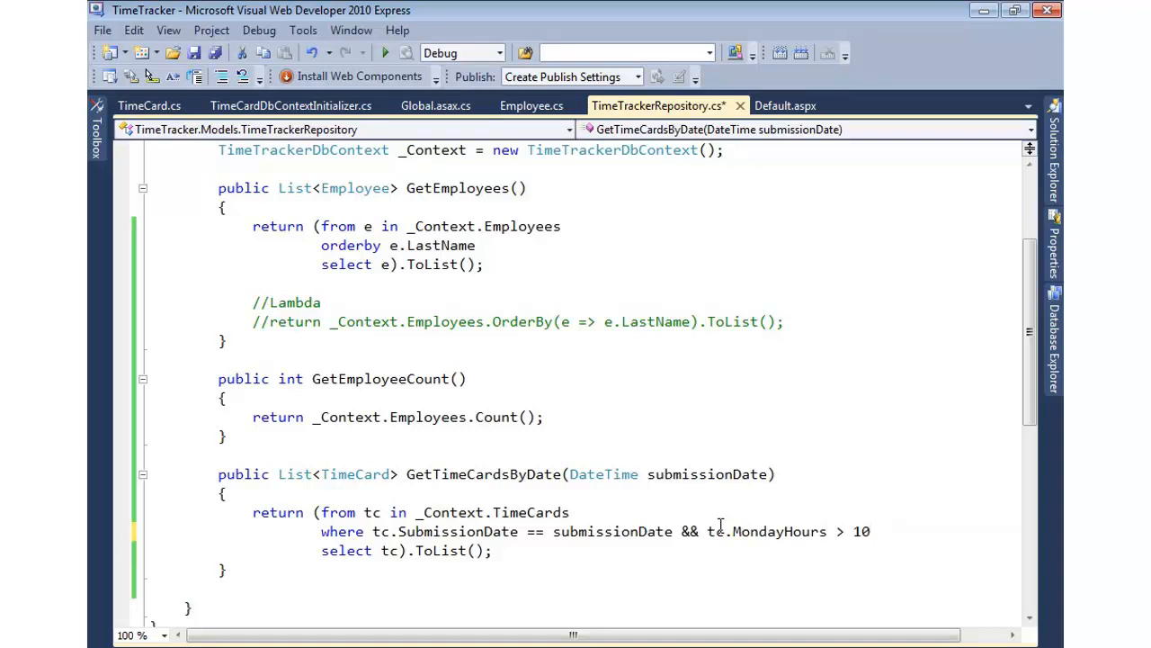
pyautogui.doubleClick(690, 530)
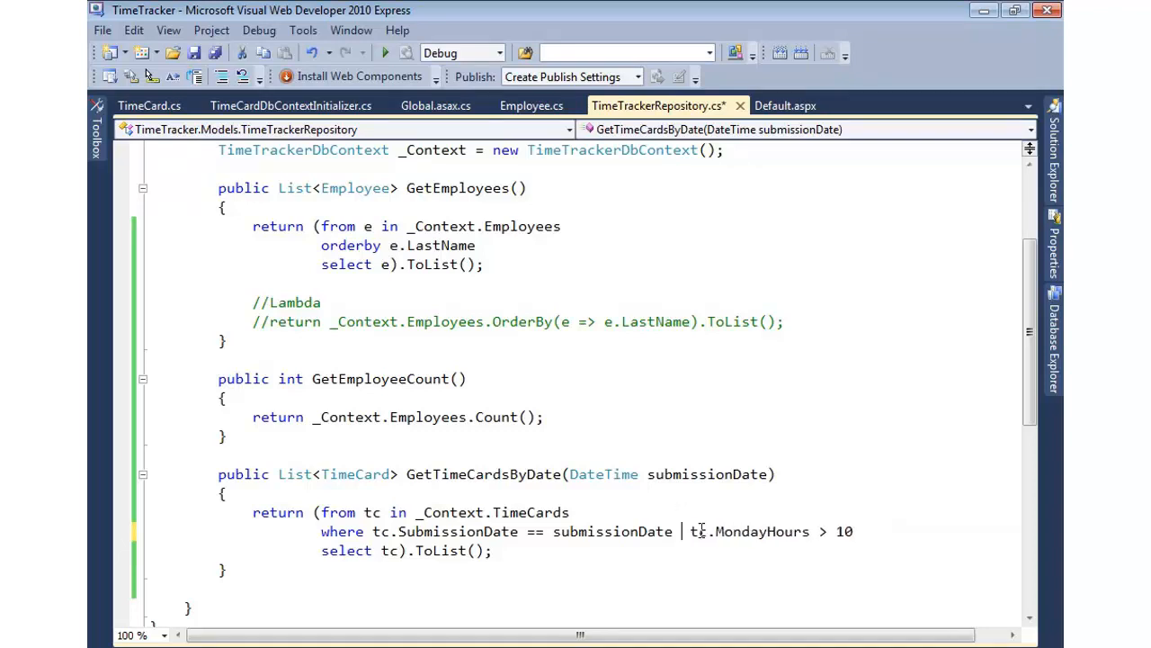
pyautogui.write('&&')
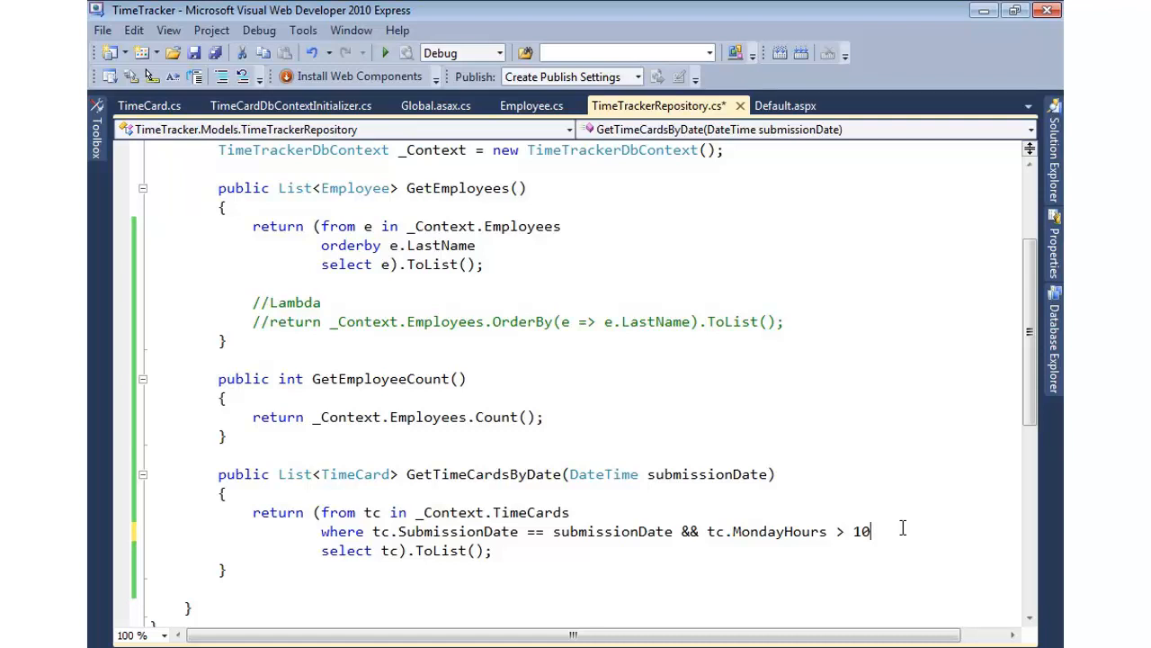
# Add 'orderby tc.ID' to the GetTimeCardsByDate query.
pyautogui.write('orderby tc.')
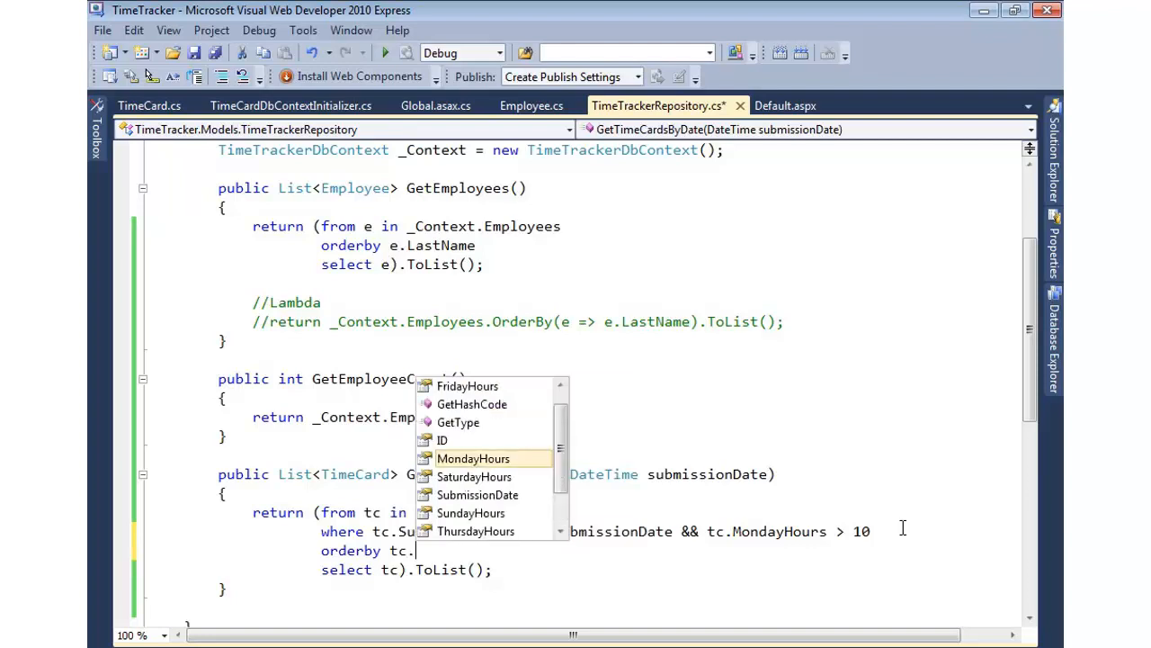
pyautogui.write('ID')
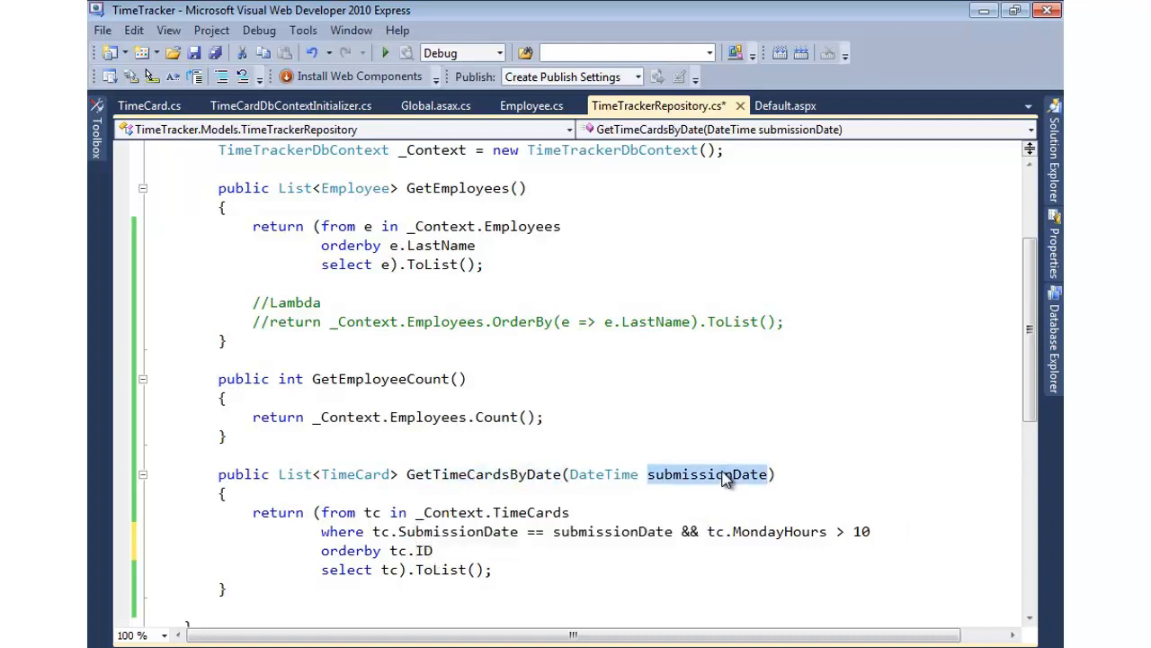
pyautogui.moveTo(253, 511); pyautogui.dragTo(493, 569)
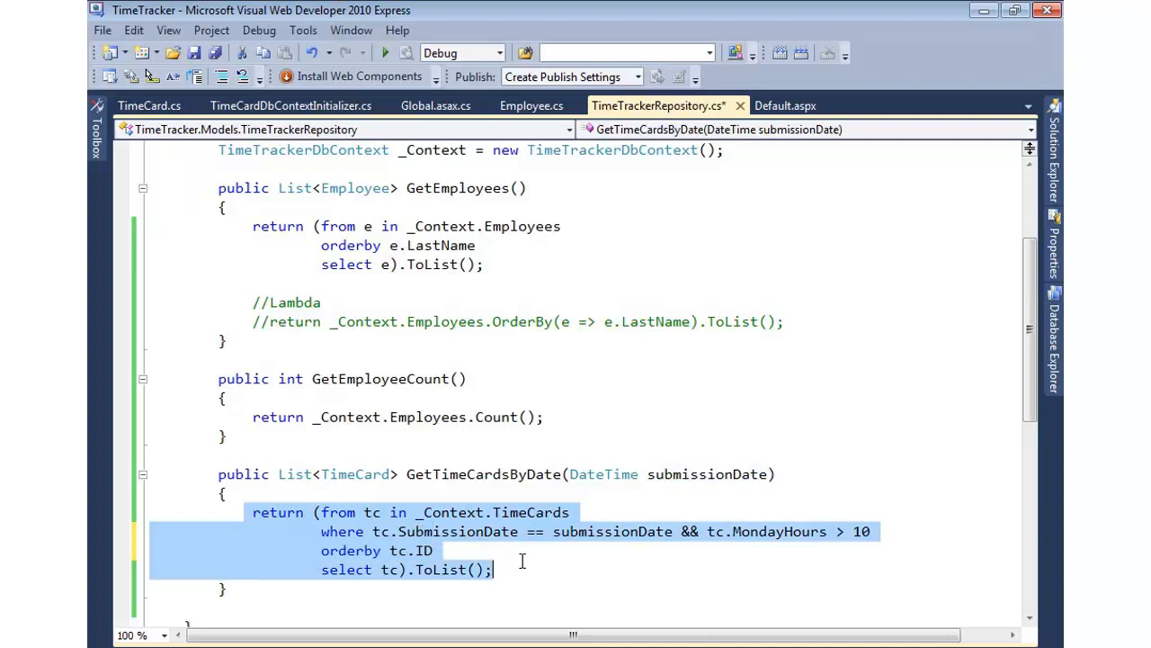
pyautogui.click(530, 568)
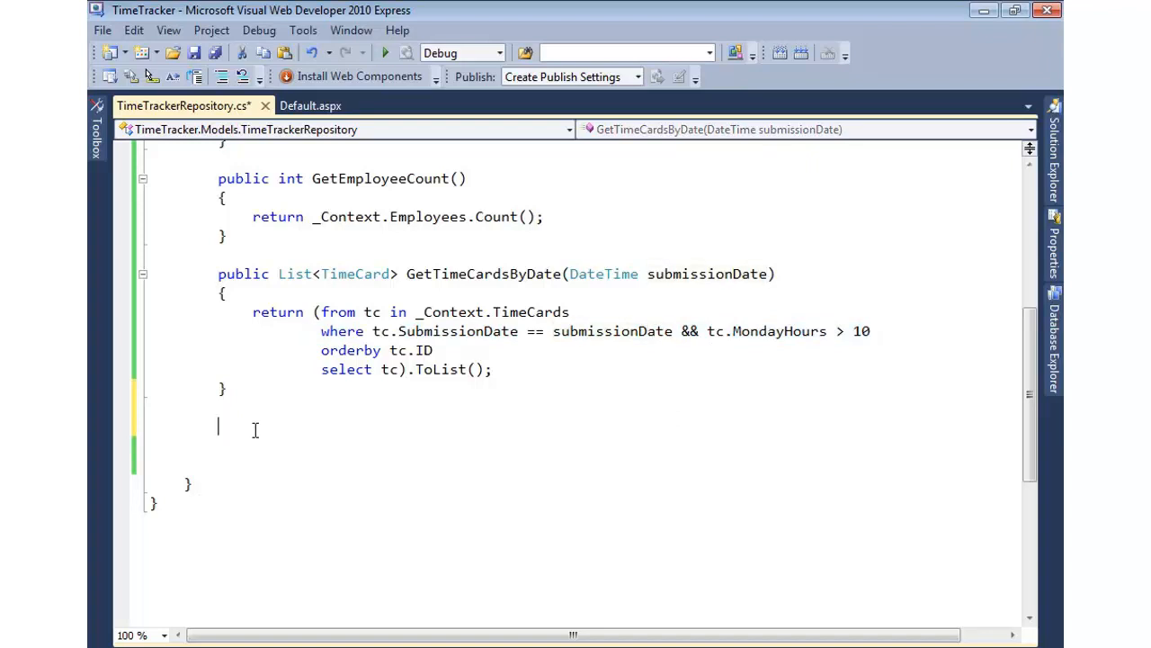
# Declare a public List<TimeCard> GetEmployeeTimeCards(int id) method.
pyautogui.write('public List<')
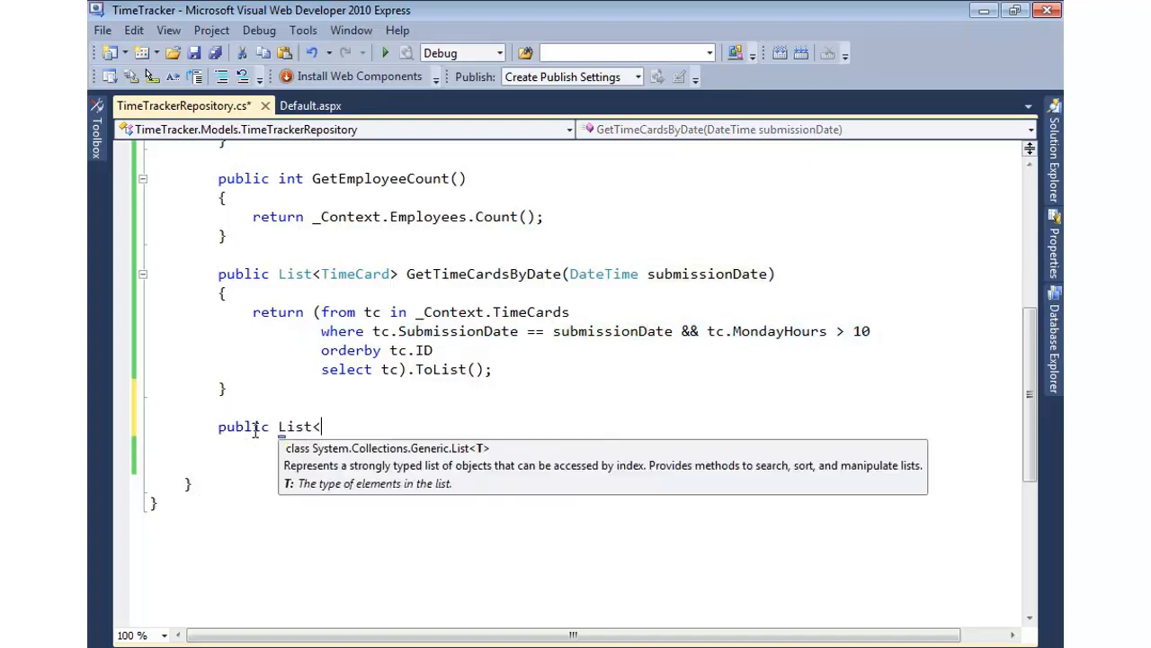
pyautogui.write('TimeCard>')
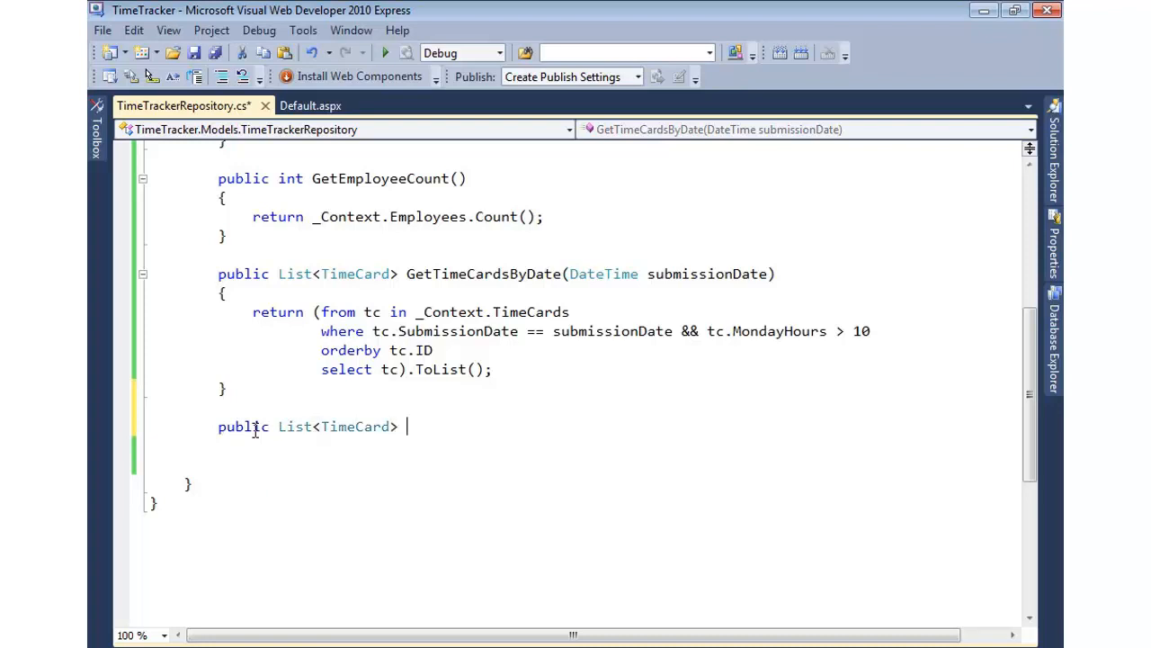
pyautogui.write('GetEmployeeTime')
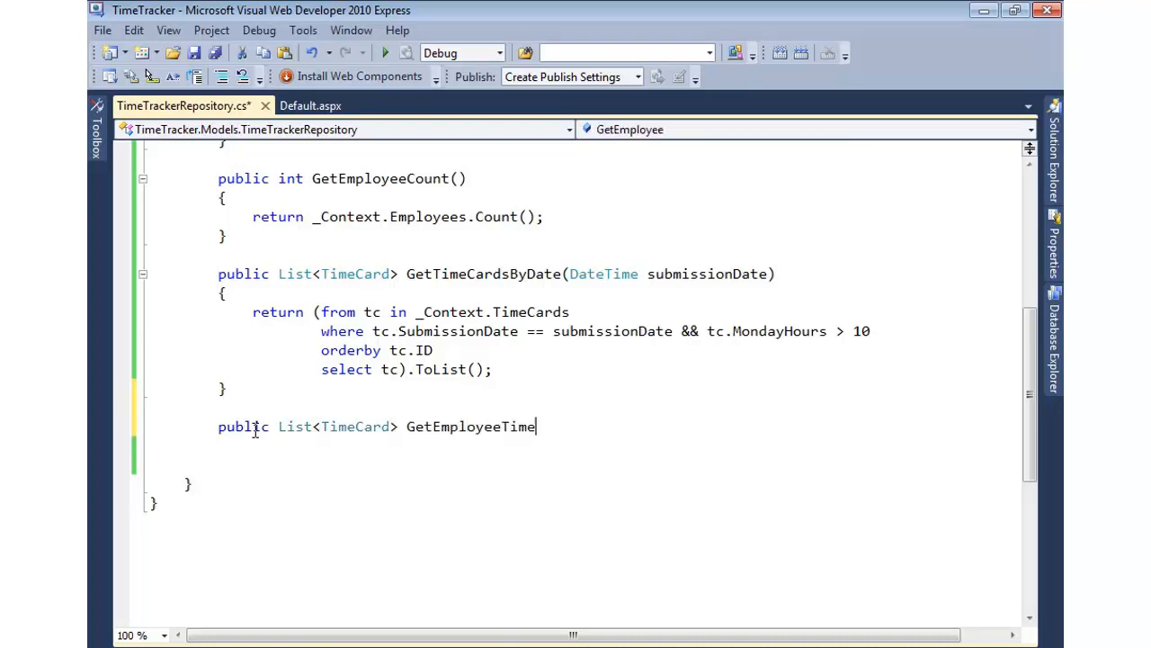
pyautogui.write('Cards(int i')
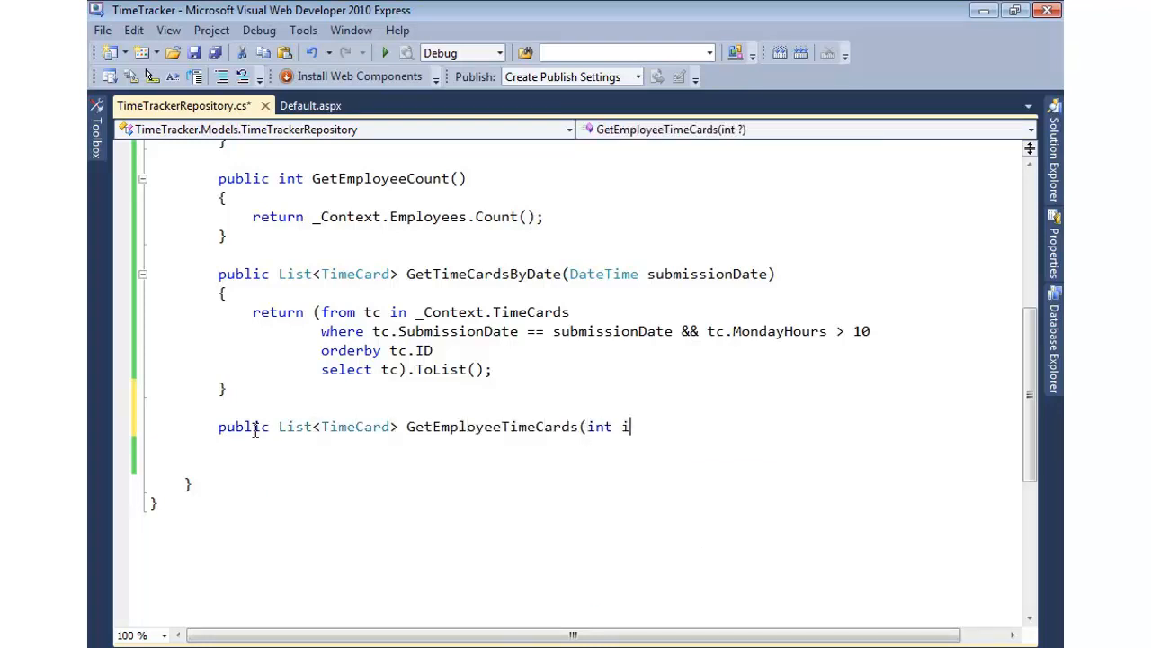
pyautogui.write('d)')
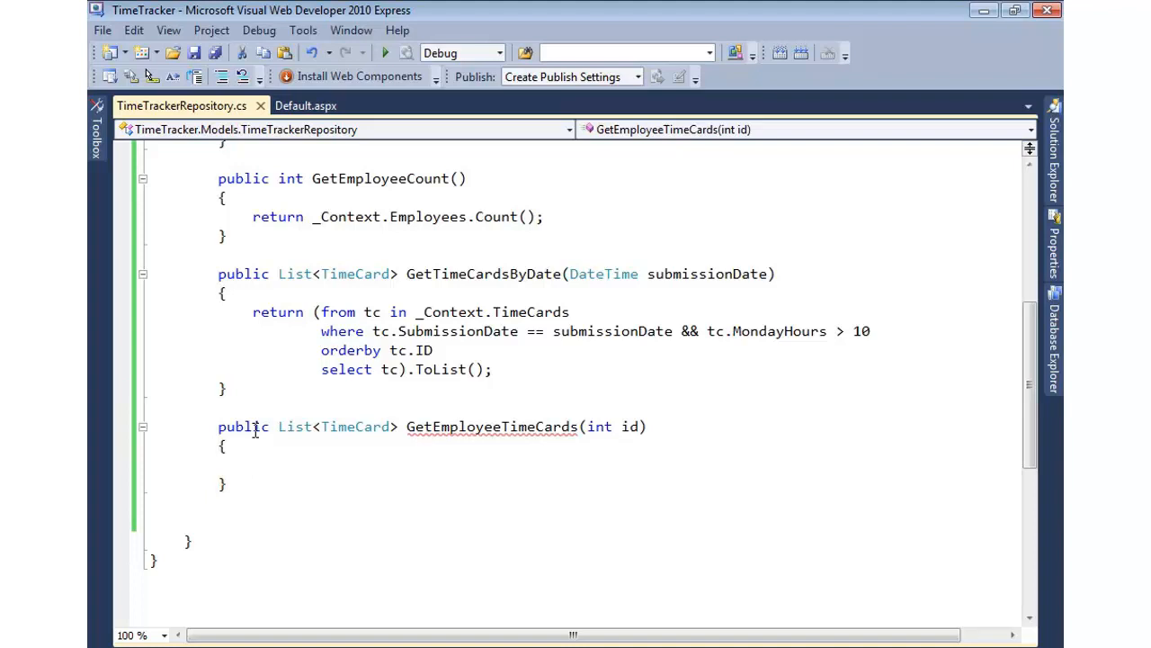
# Write a query over _Context.Employees where e.ID == id, selecting e.TimeCards.
pyautogui.moveTo(321, 331); pyautogui.dragTo(672, 331)
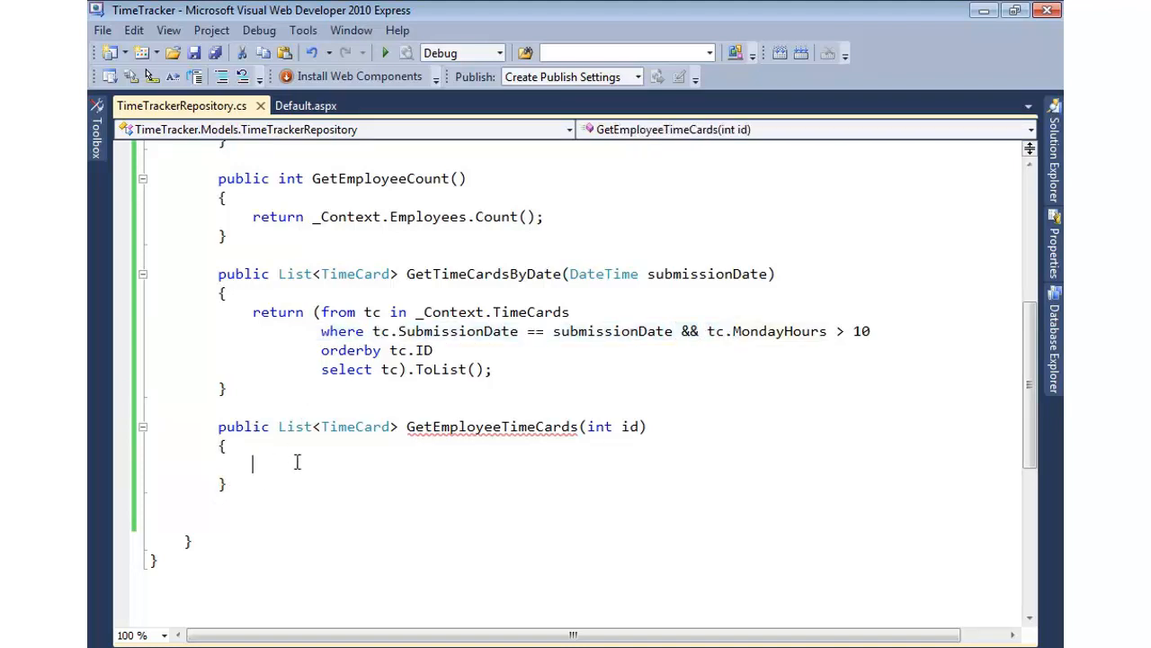
pyautogui.write('return (')
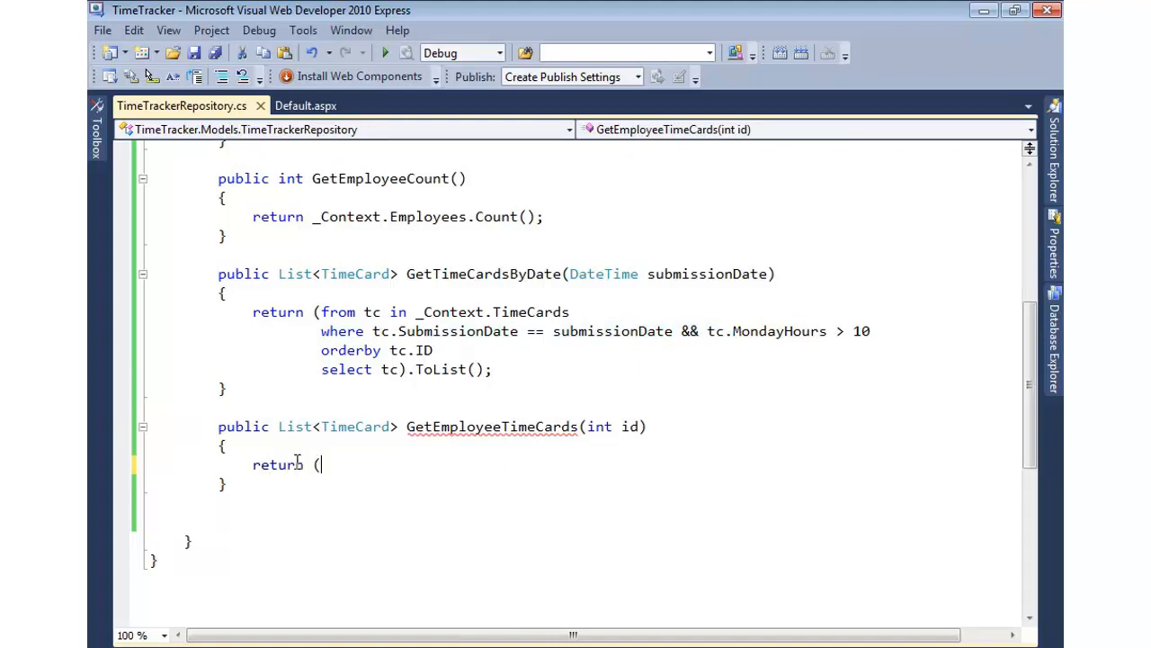
pyautogui.write('from e in _Context.Employees')
pyautogui.write('where')
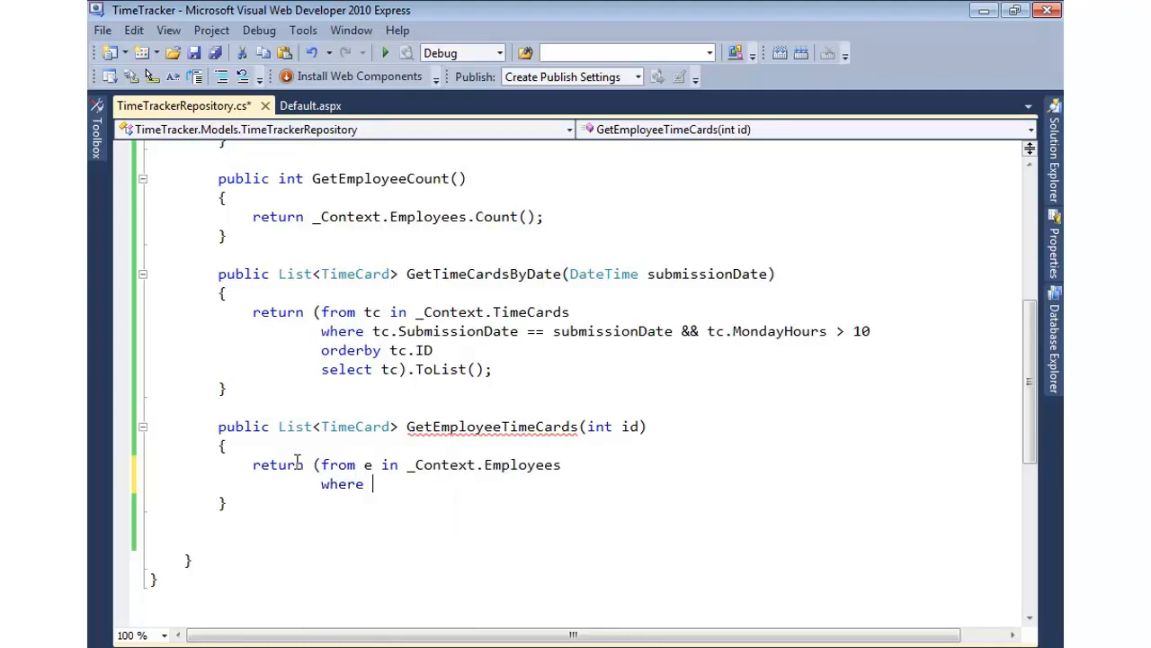
pyautogui.write('.')
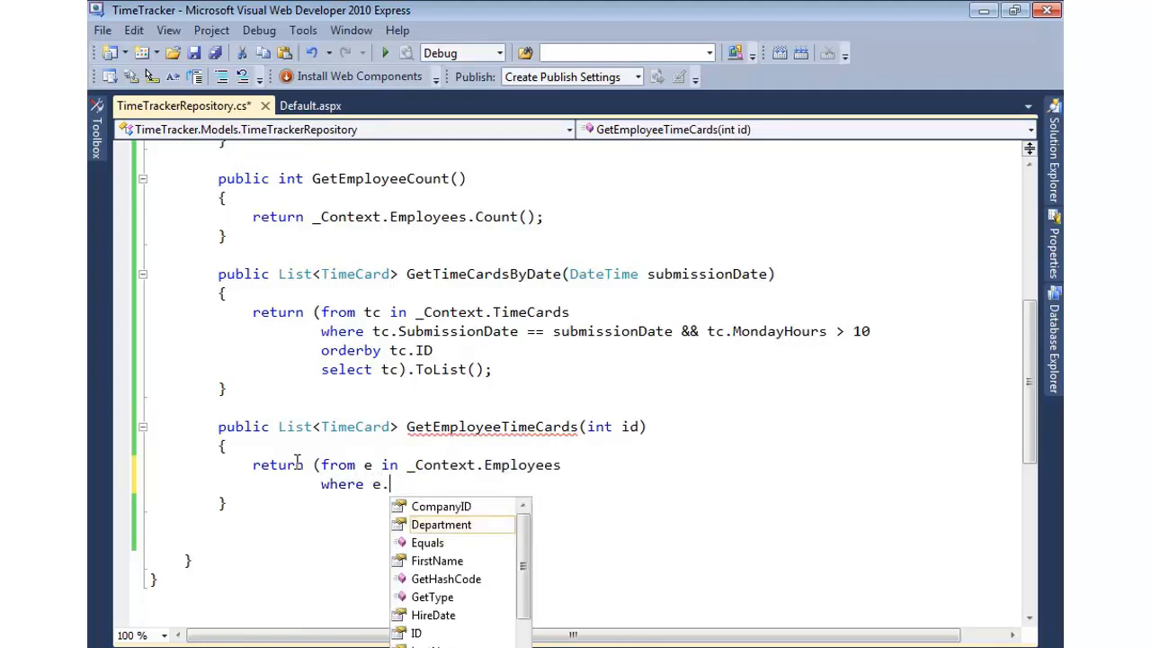
pyautogui.write('ID == id')
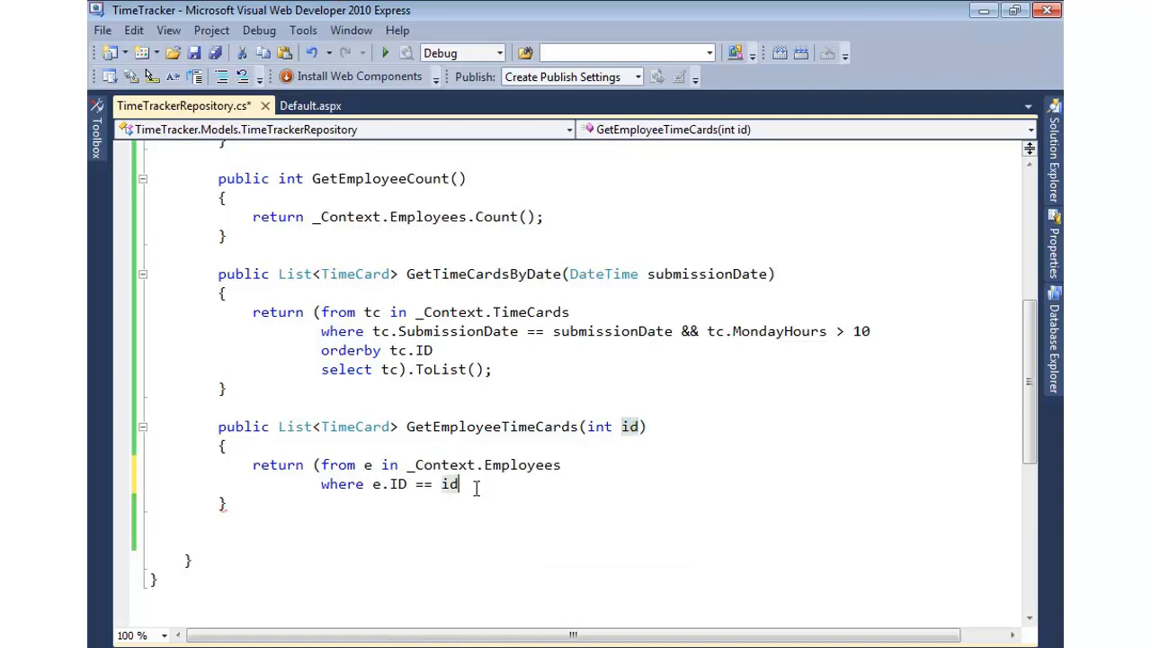
pyautogui.write('selec')
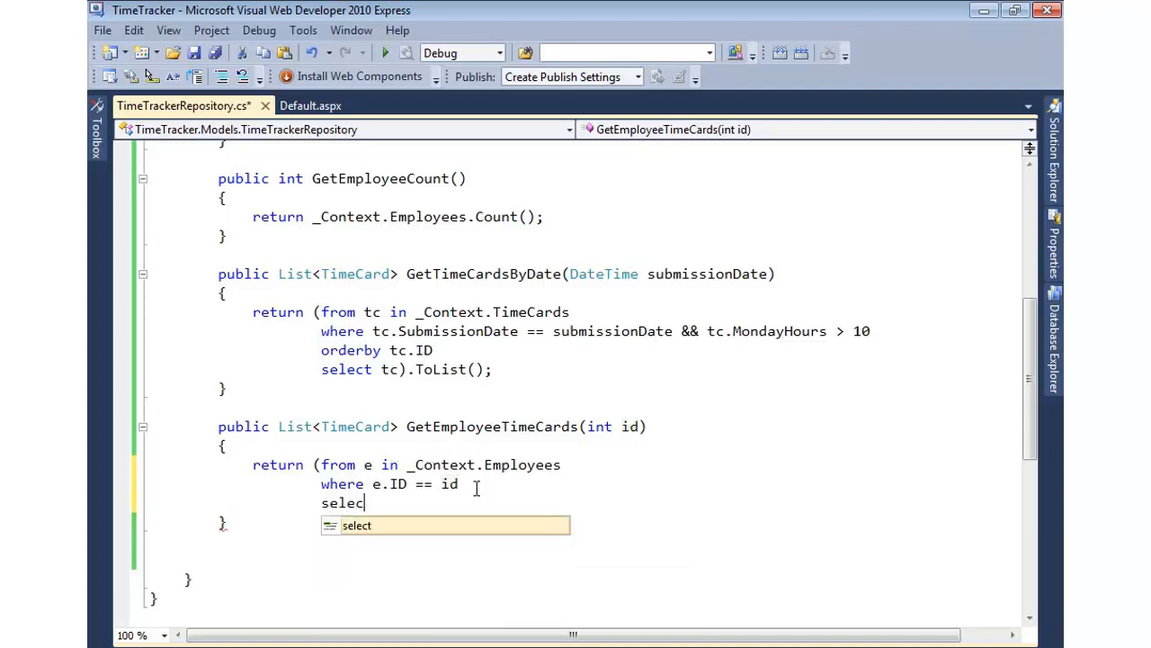
pyautogui.write('t e.TimeCards')
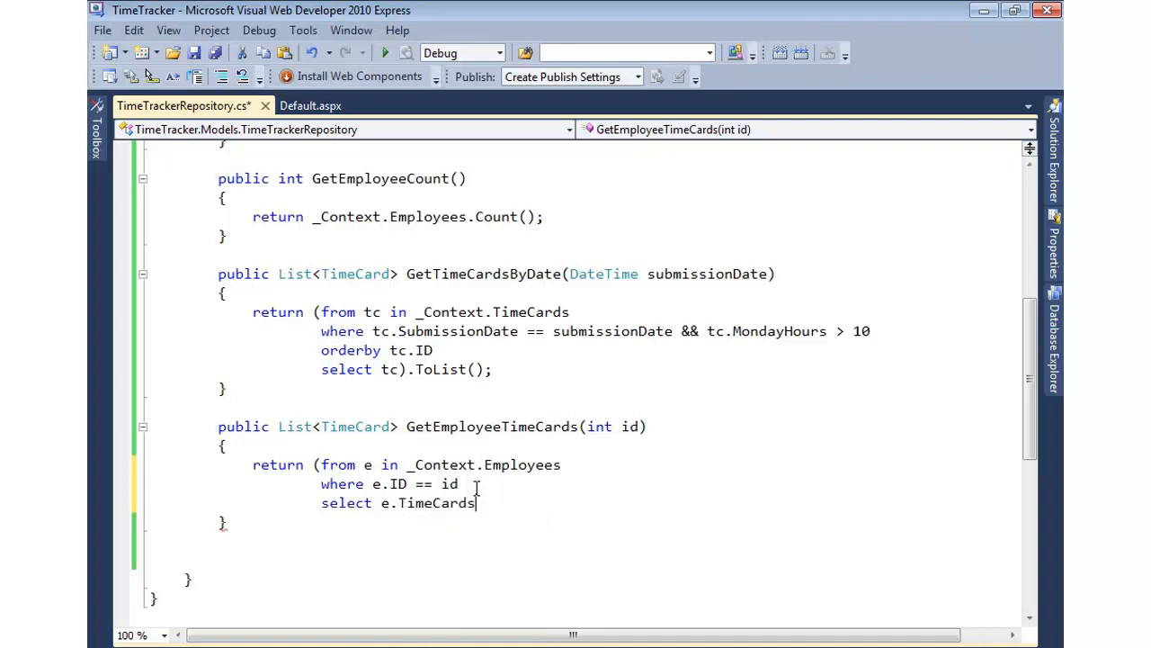
pyautogui.write(';')
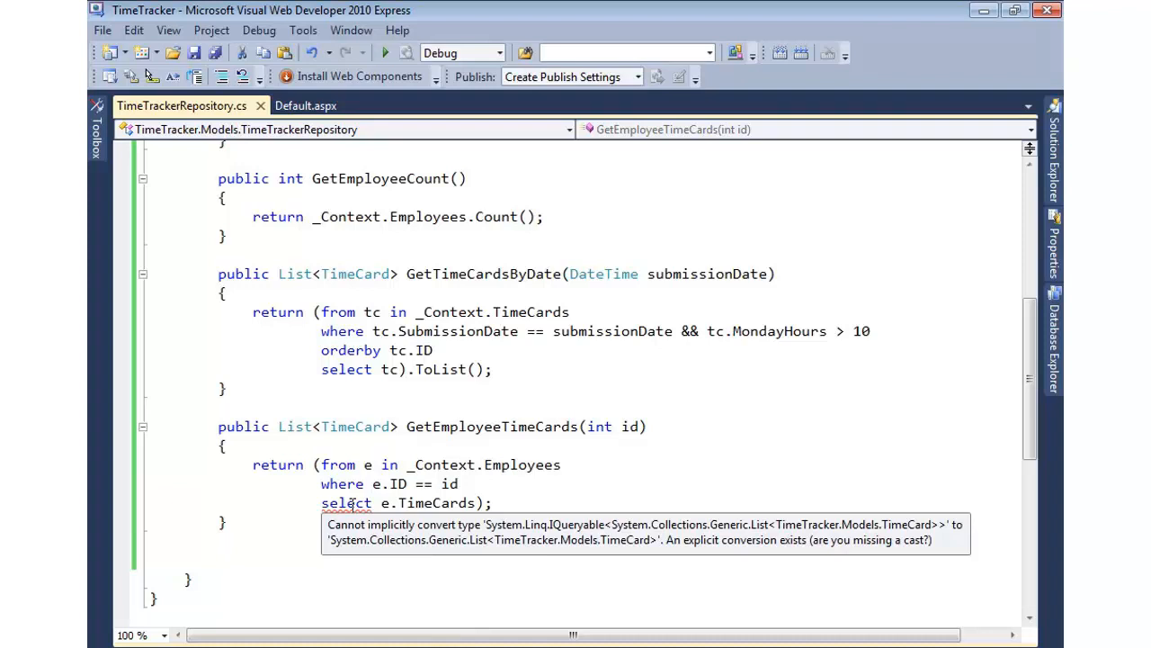
# Replace the trailing semicolon with .SingleOrDefault(); on the query.
pyautogui.doubleClick(293, 426)
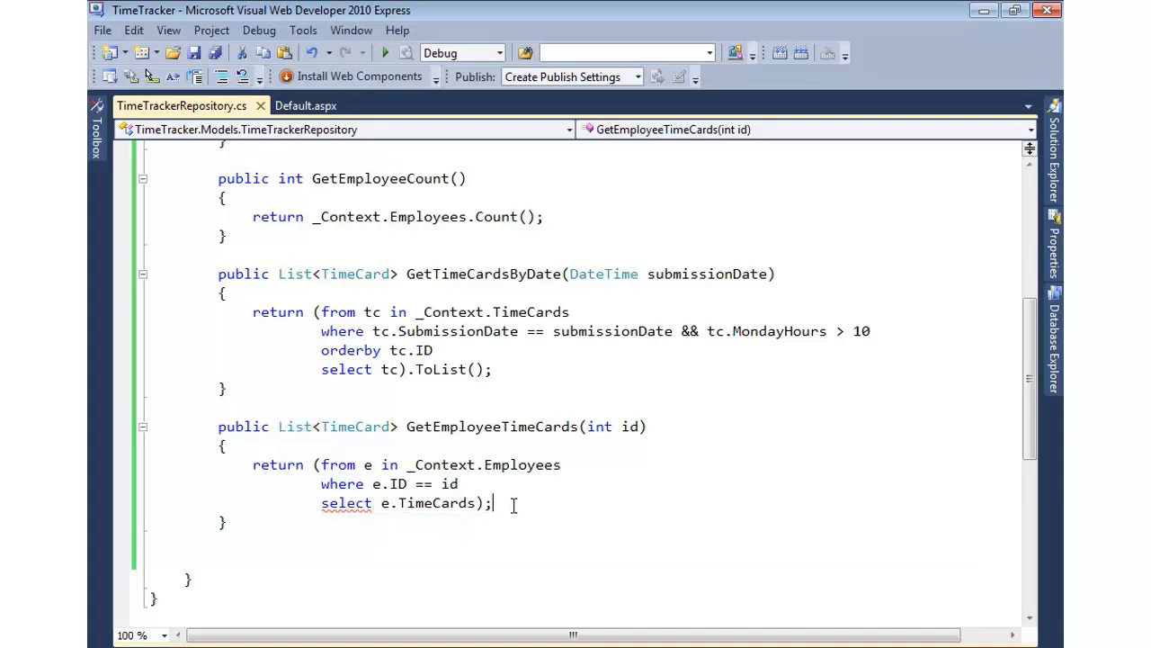
pyautogui.press('Backspace')
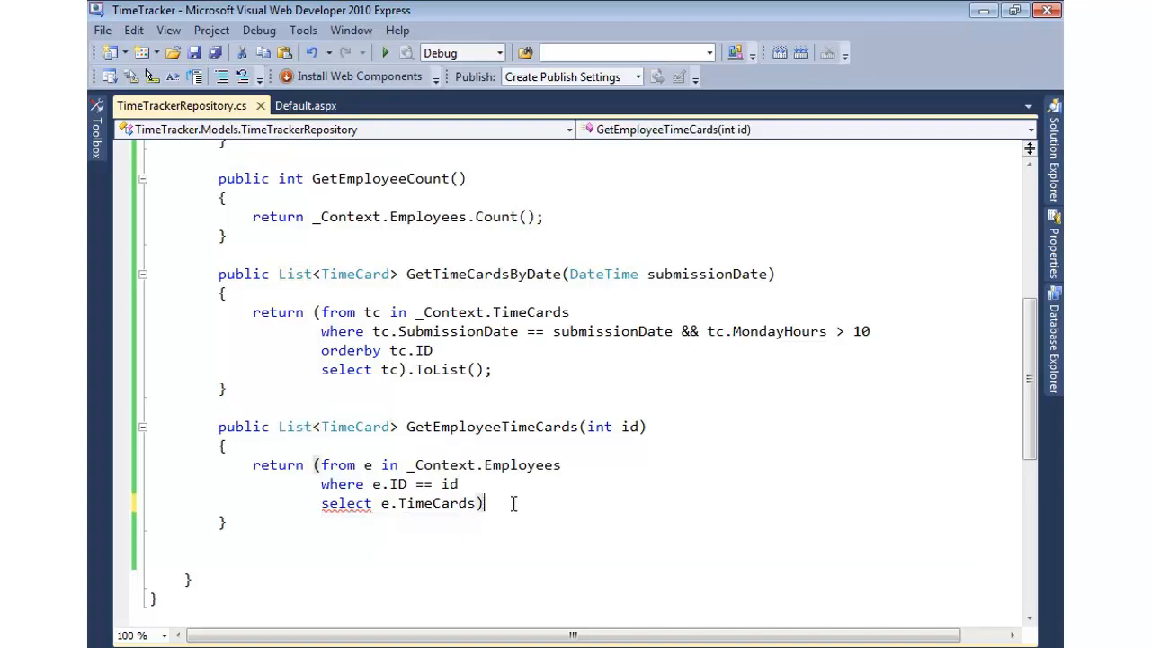
pyautogui.write('.SingleOrDefault')
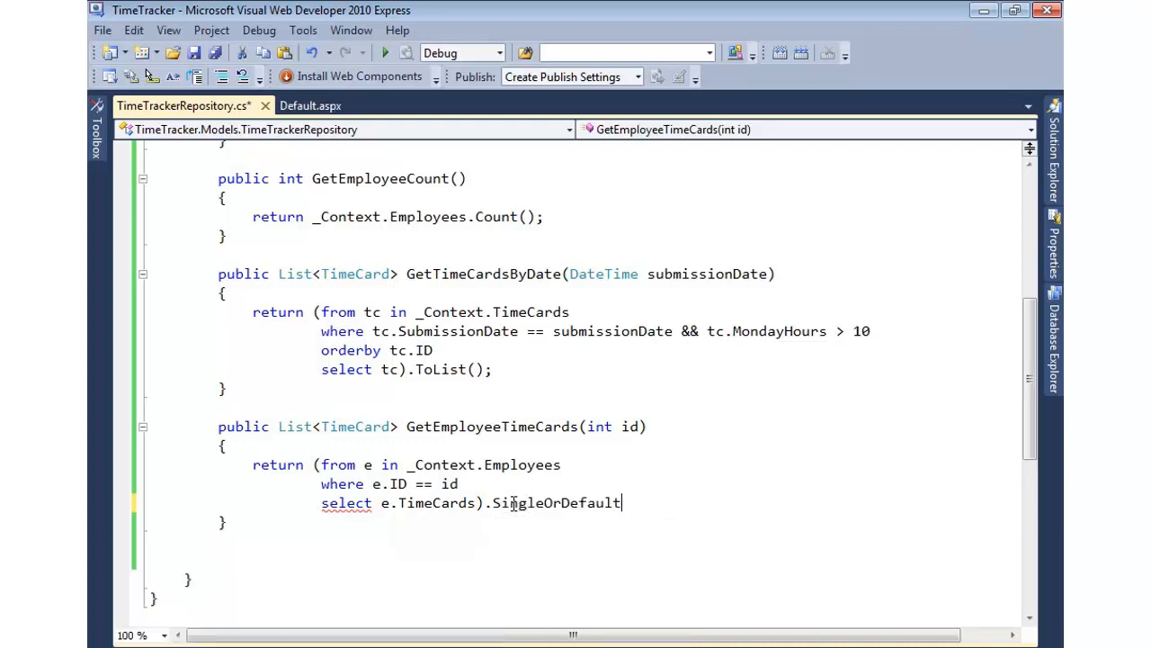
pyautogui.write('();')
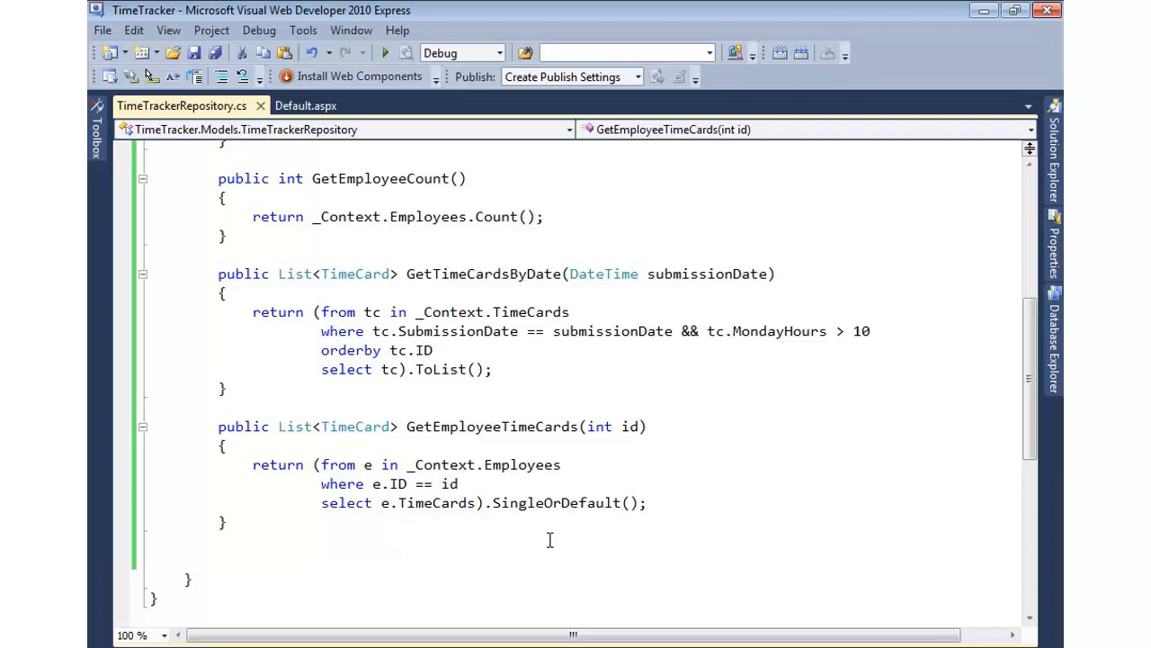
pyautogui.moveTo(554, 529)
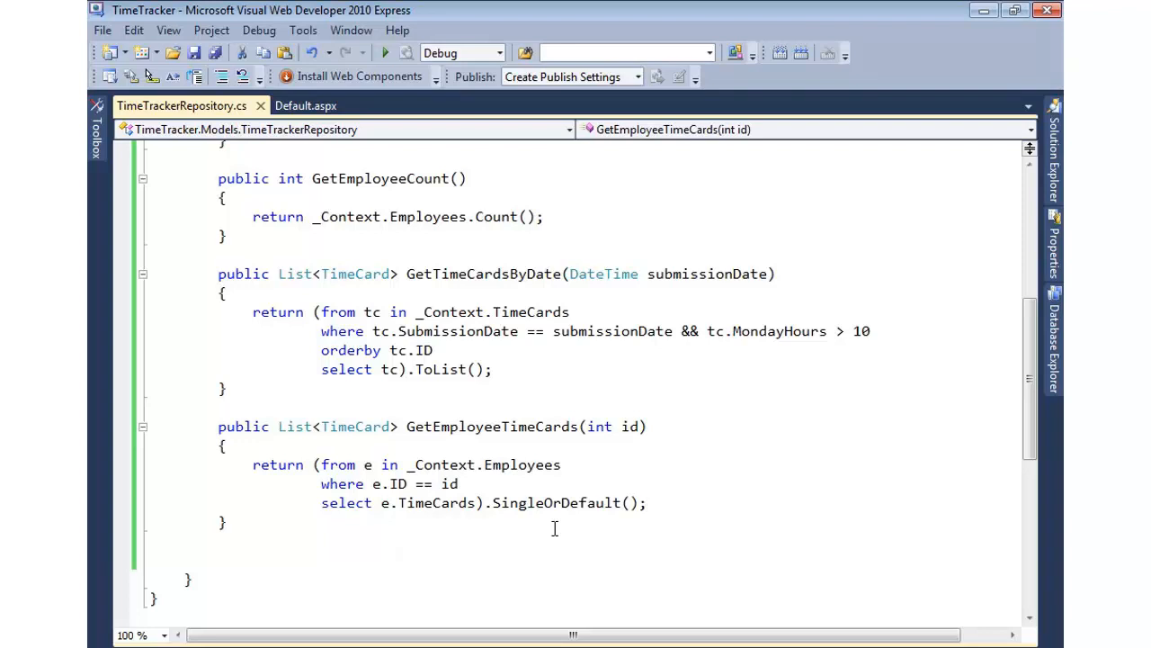
pyautogui.doubleClick(555, 503)
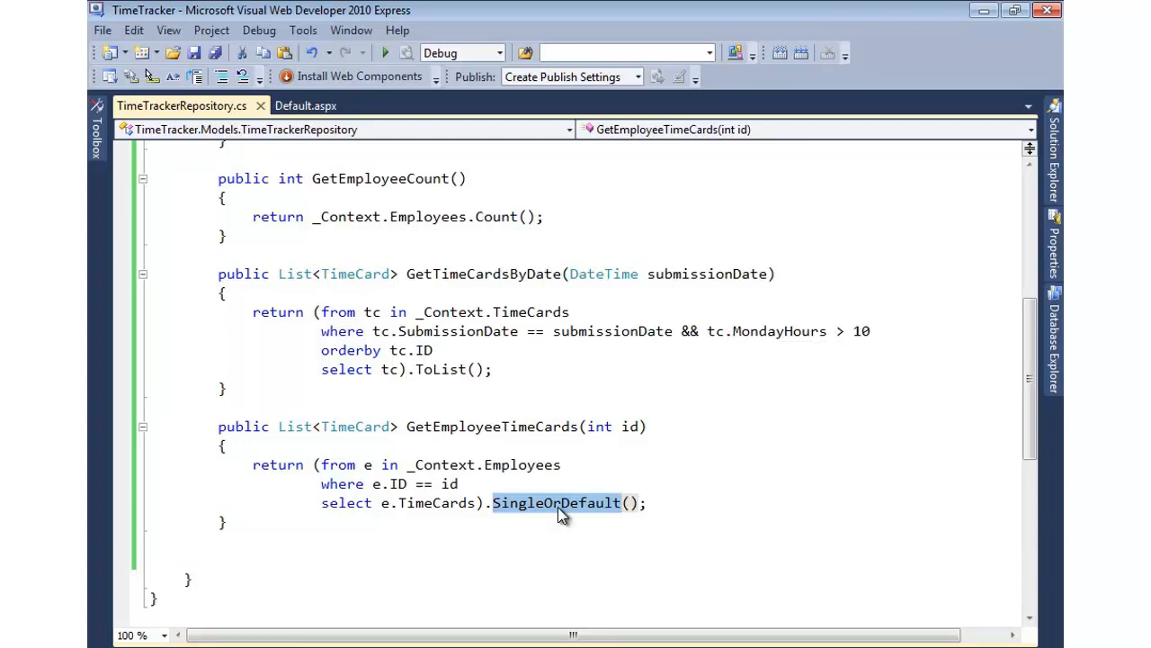
# Switch Default.aspx to Design view and preview ObjectDataSource1's configuration wizard without changes.
pyautogui.click(306, 105)
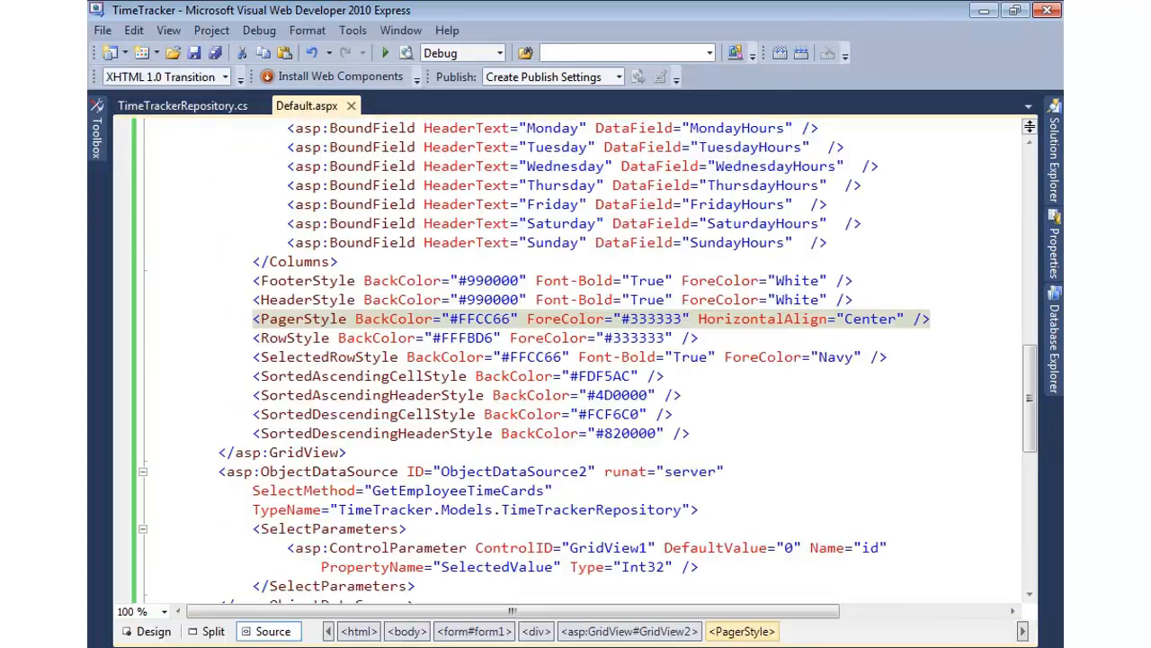
pyautogui.click(152, 631)
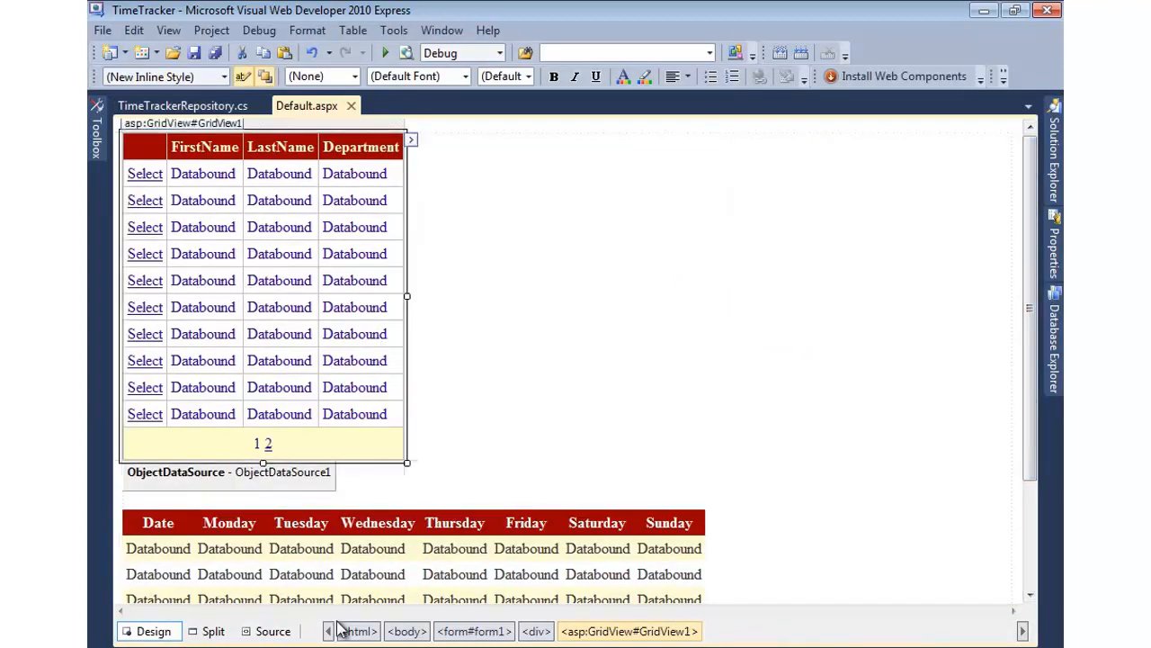
pyautogui.click(229, 472)
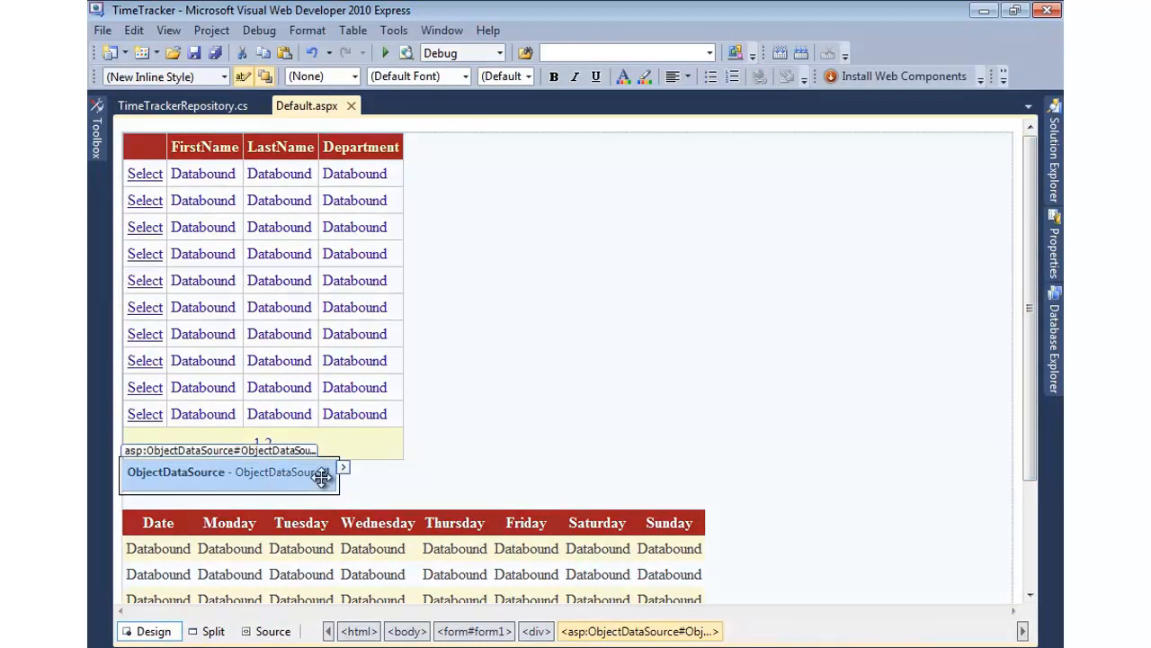
pyautogui.click(343, 467)
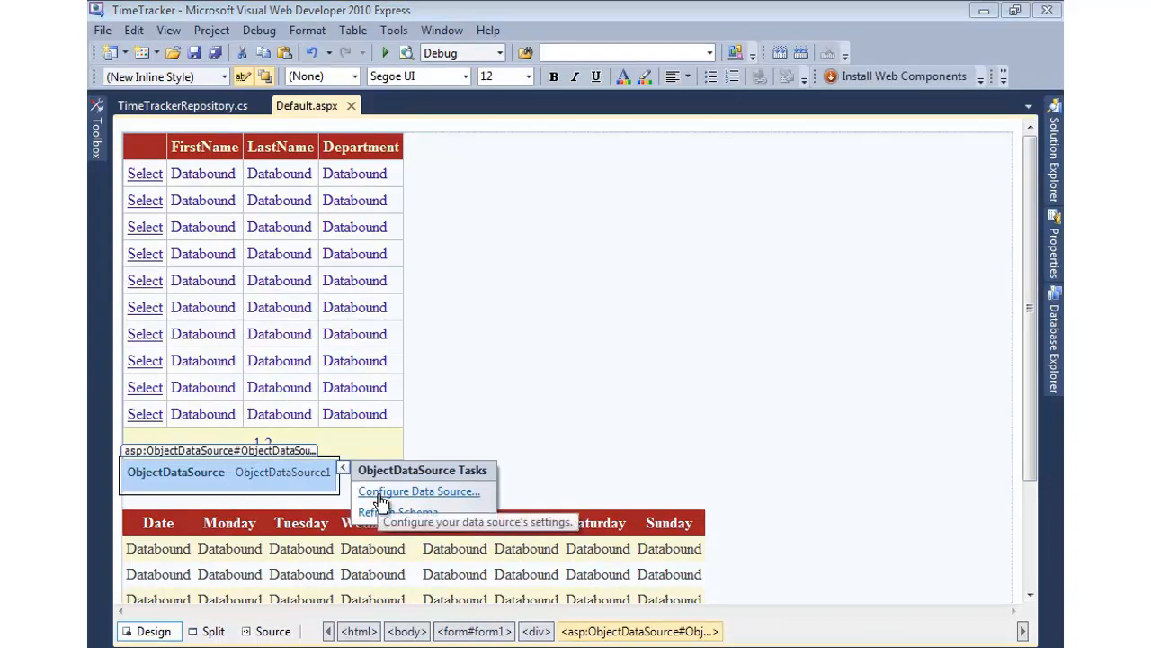
pyautogui.click(419, 491)
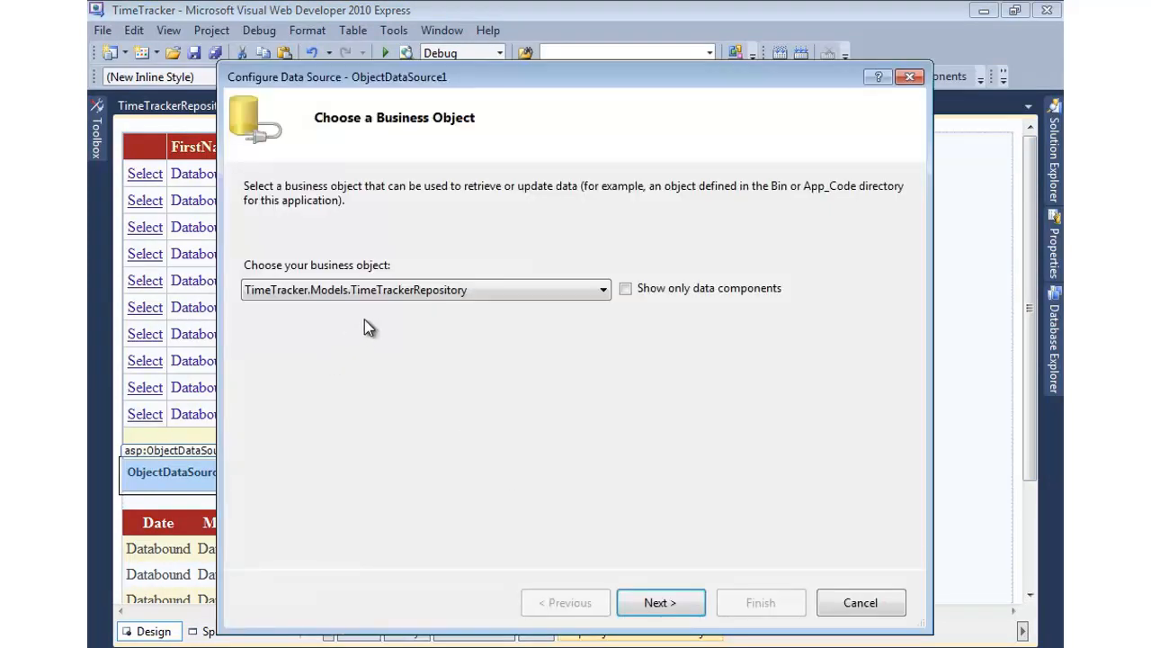
pyautogui.click(660, 602)
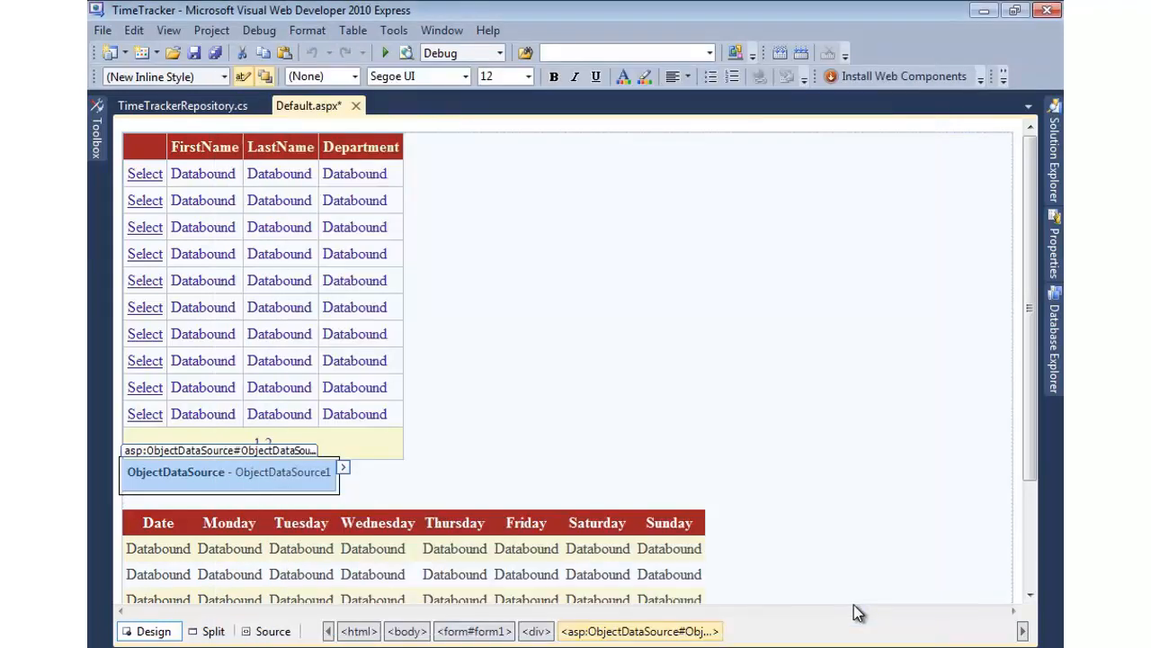
# Inspect the Monday column of GridView2 in the column editor and close it.
pyautogui.scroll(-3)
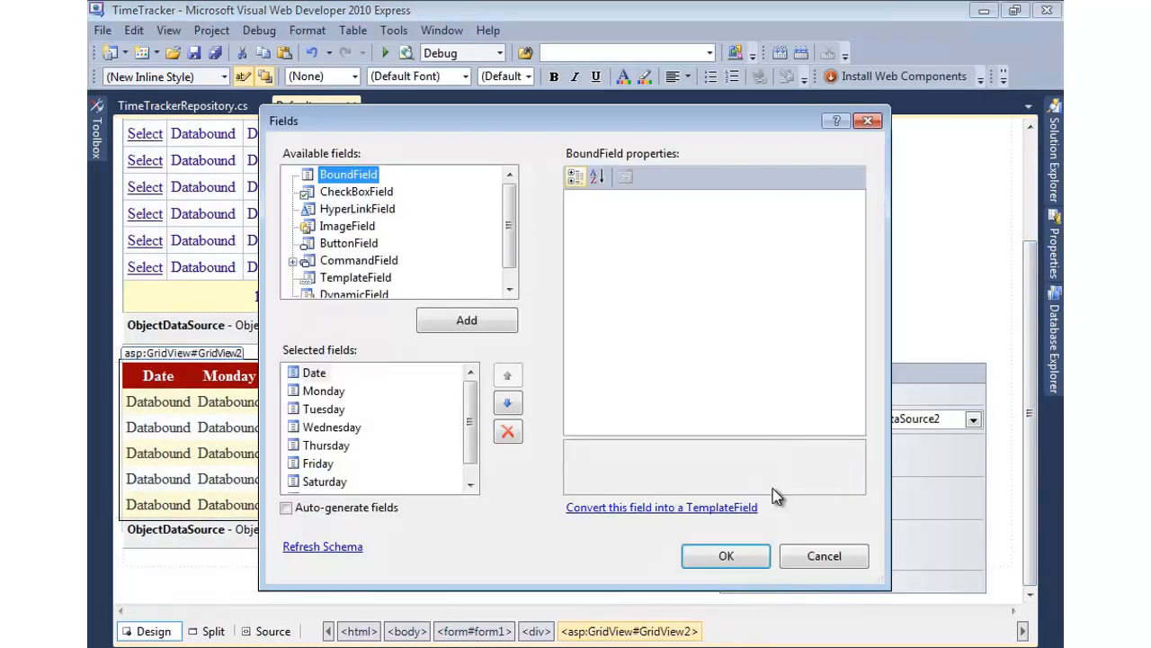
pyautogui.moveTo(376, 412)
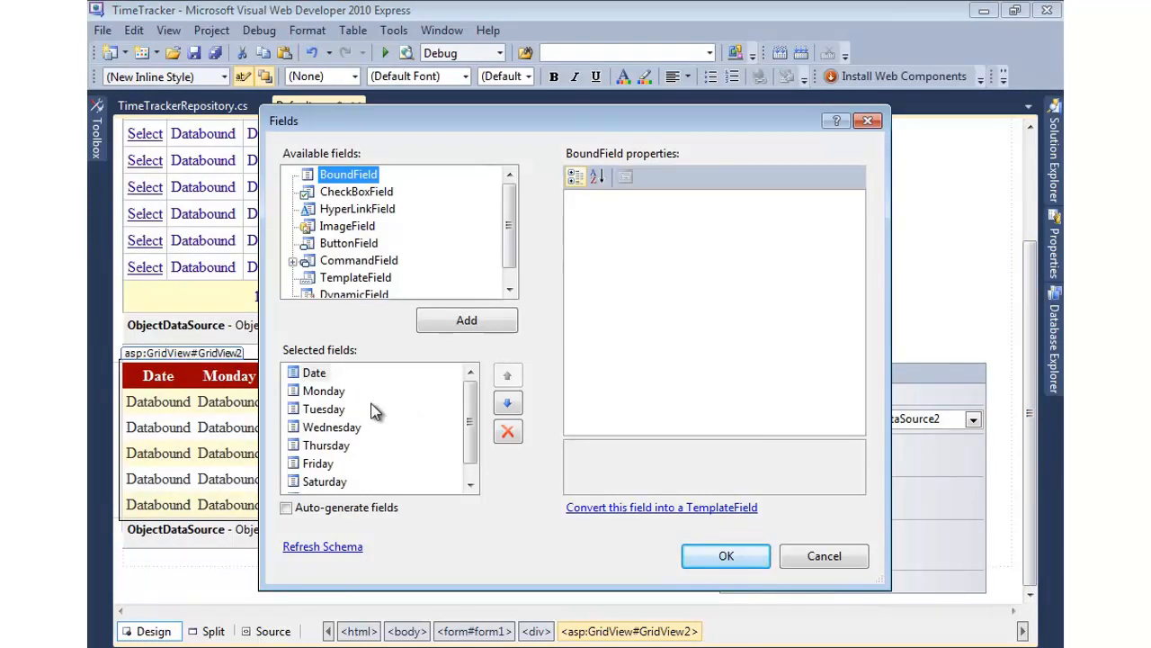
pyautogui.moveTo(355, 192)
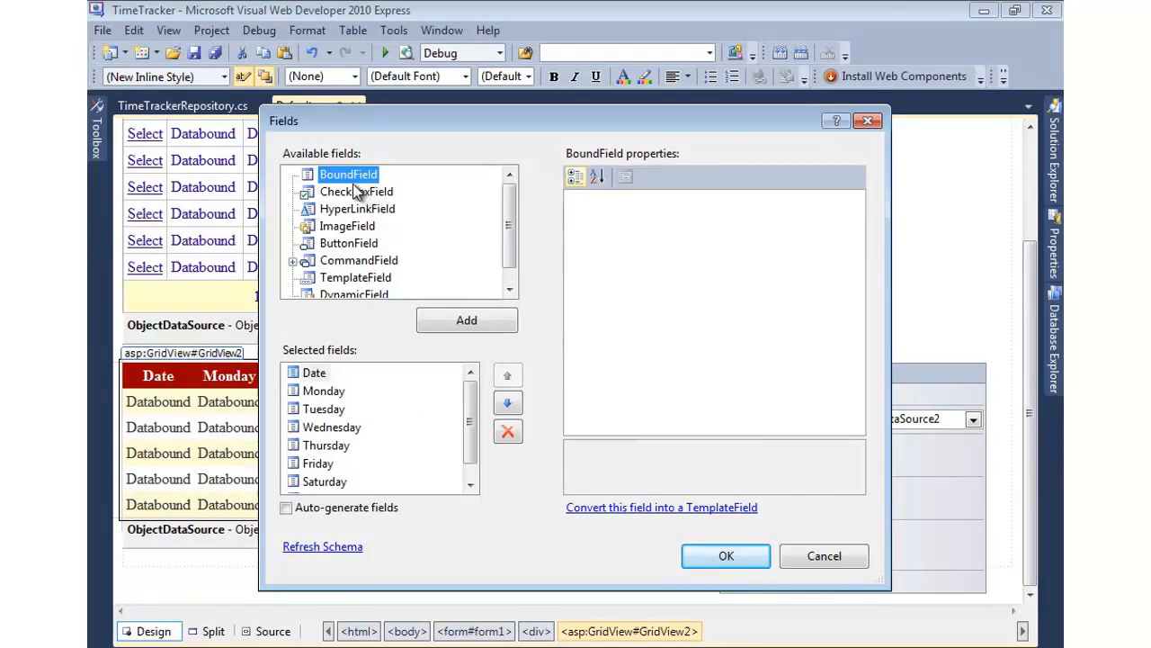
pyautogui.moveTo(466, 320)
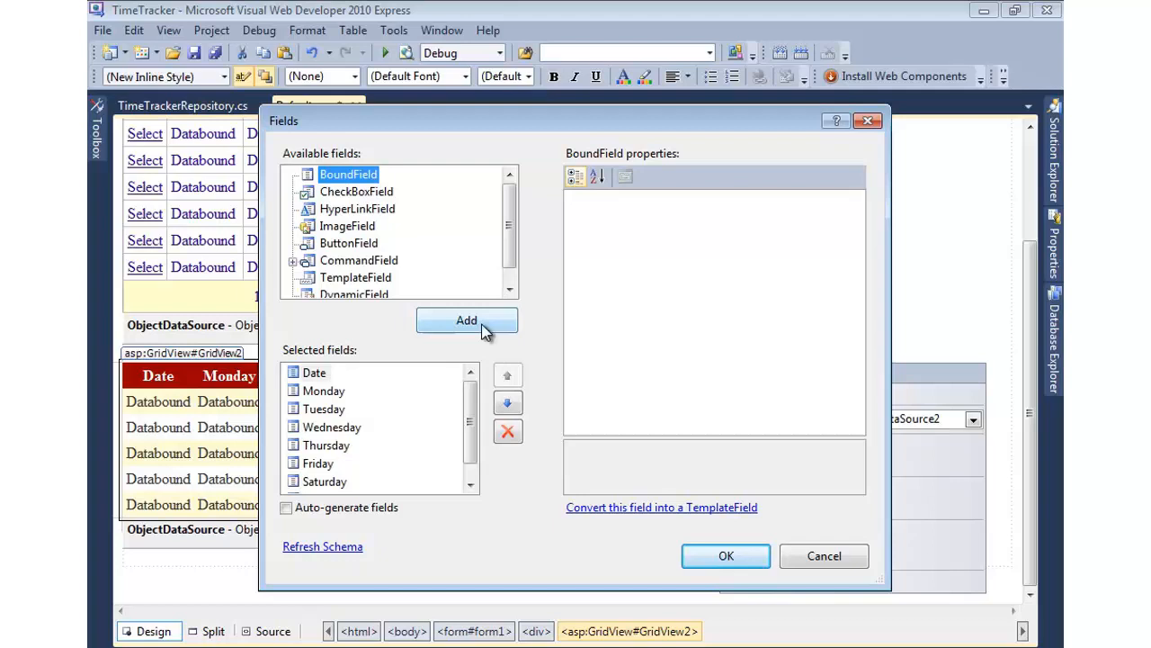
pyautogui.click(323, 390)
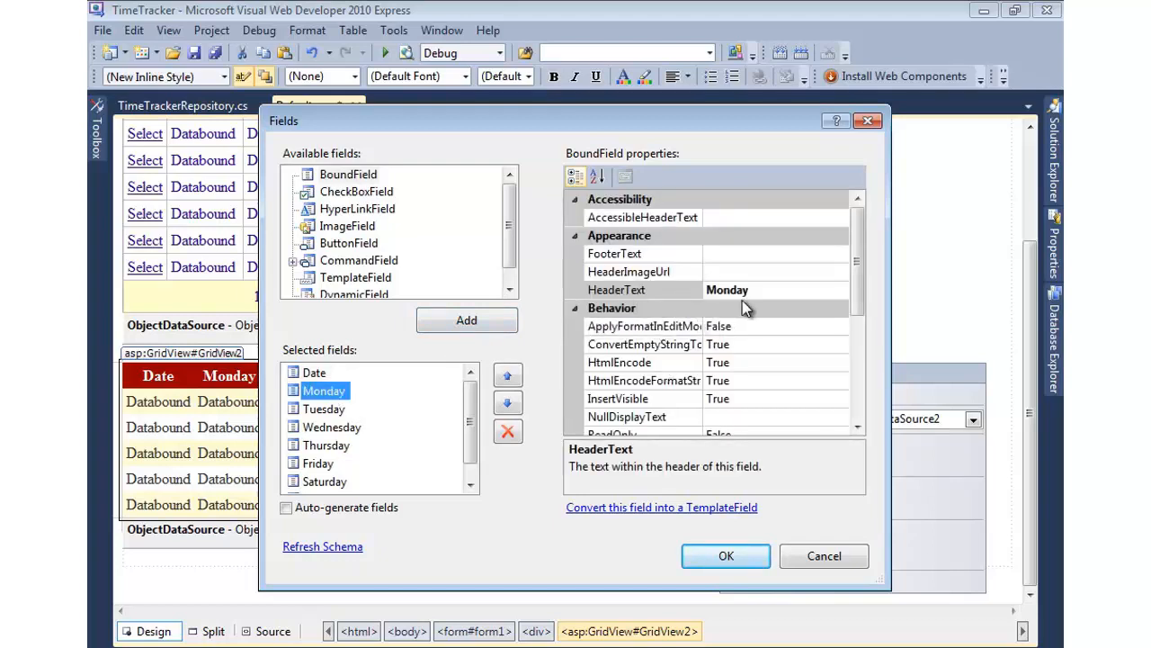
pyautogui.click(726, 555)
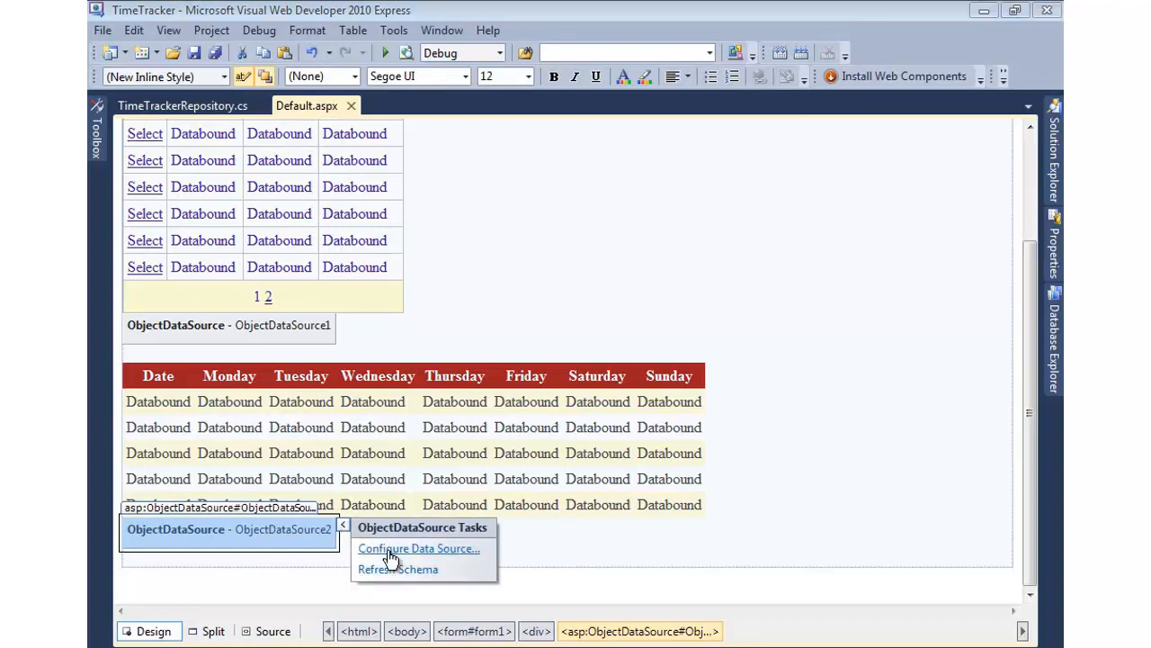
# Configure ObjectDataSource2 with TimeTrackerRepository and the GetEmployeeTimeCards select method.
pyautogui.click(419, 549)
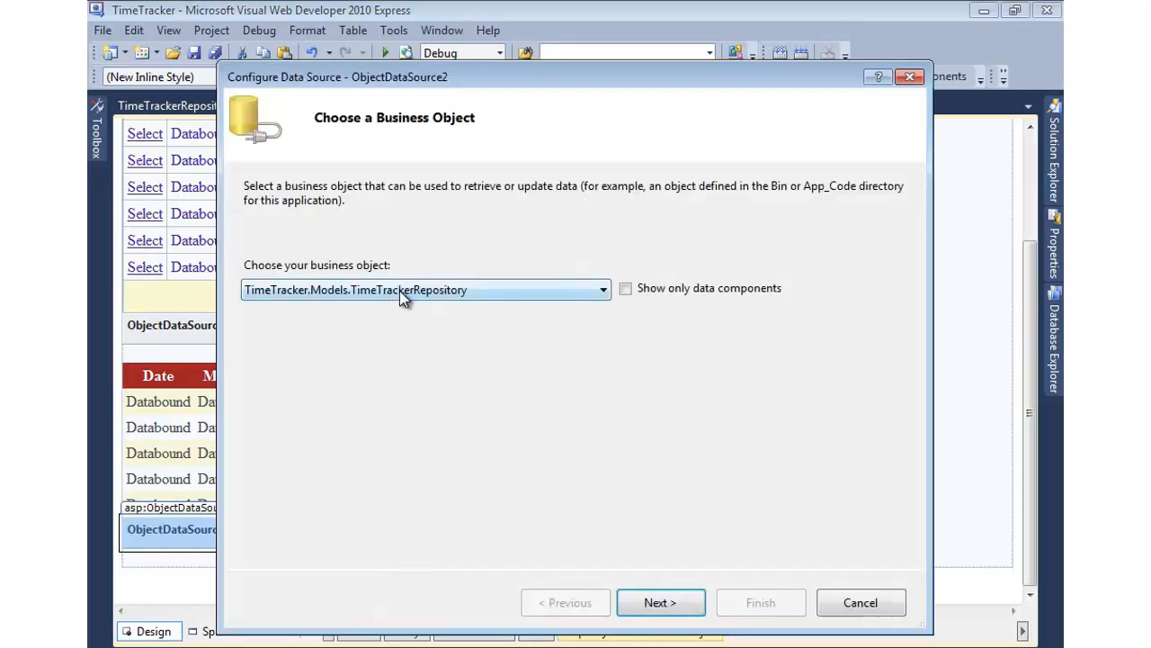
pyautogui.click(661, 602)
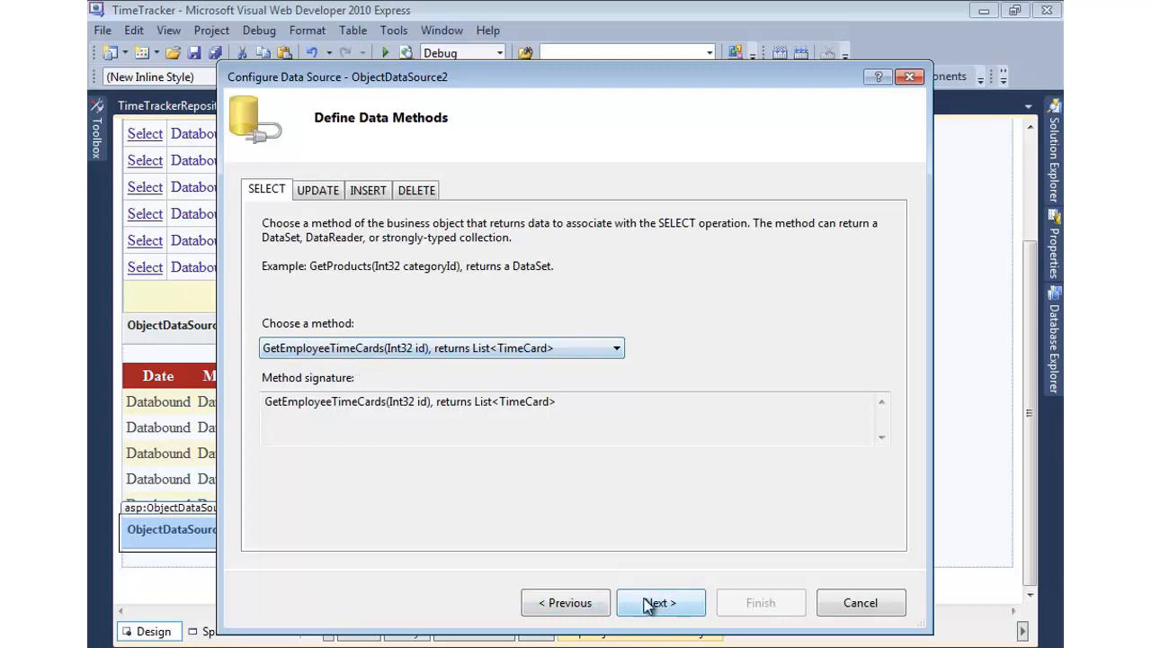
pyautogui.click(660, 601)
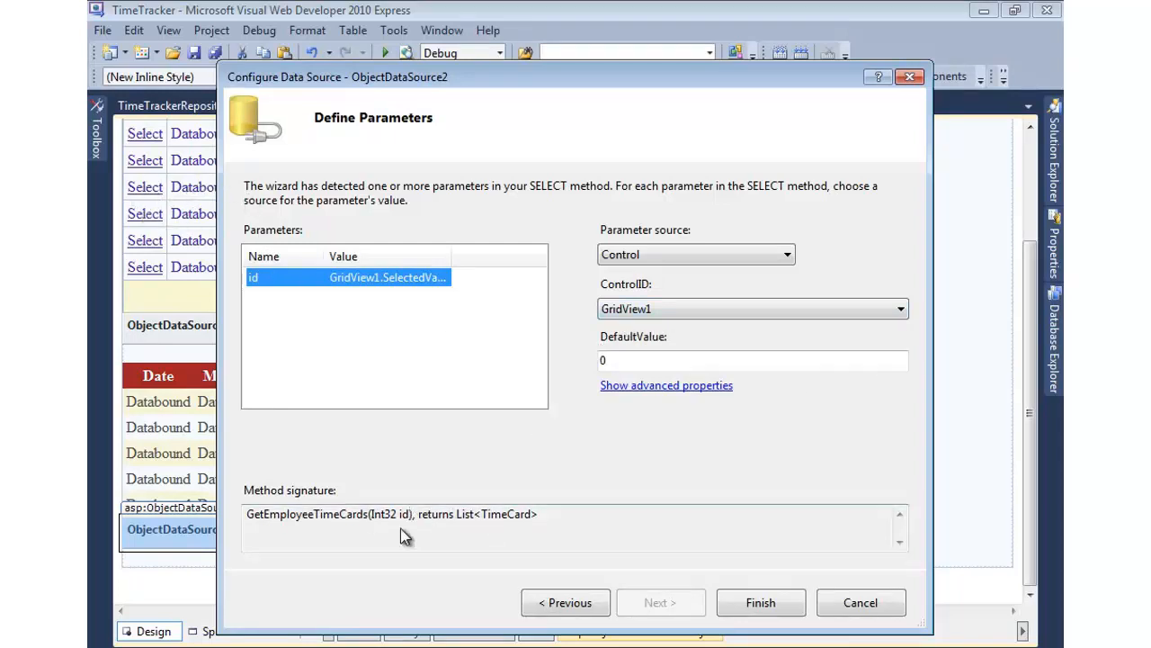
pyautogui.click(760, 601)
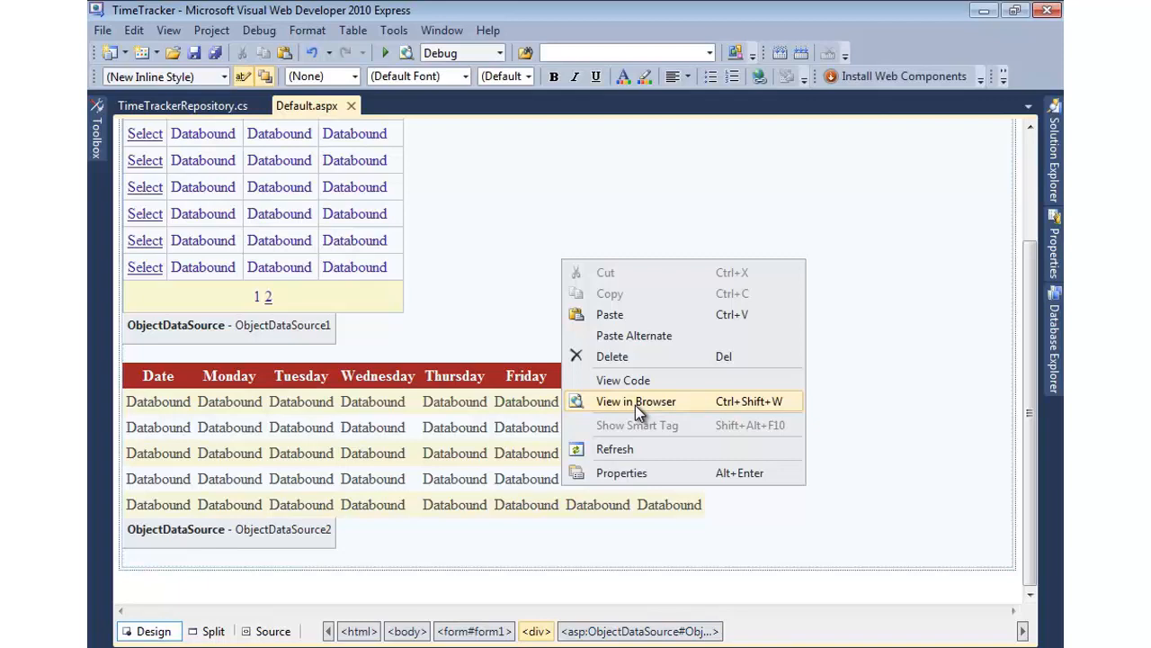
# View Default.aspx in the browser, select John and Jane to compare time cards, then close it.
pyautogui.click(635, 401)
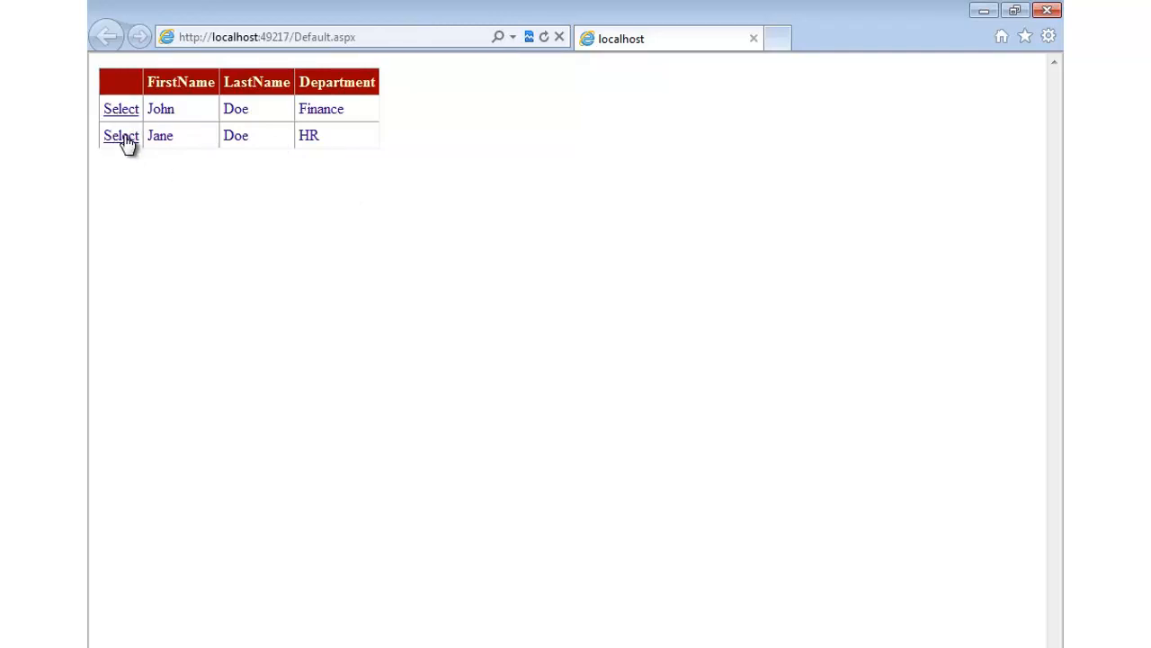
pyautogui.click(120, 134)
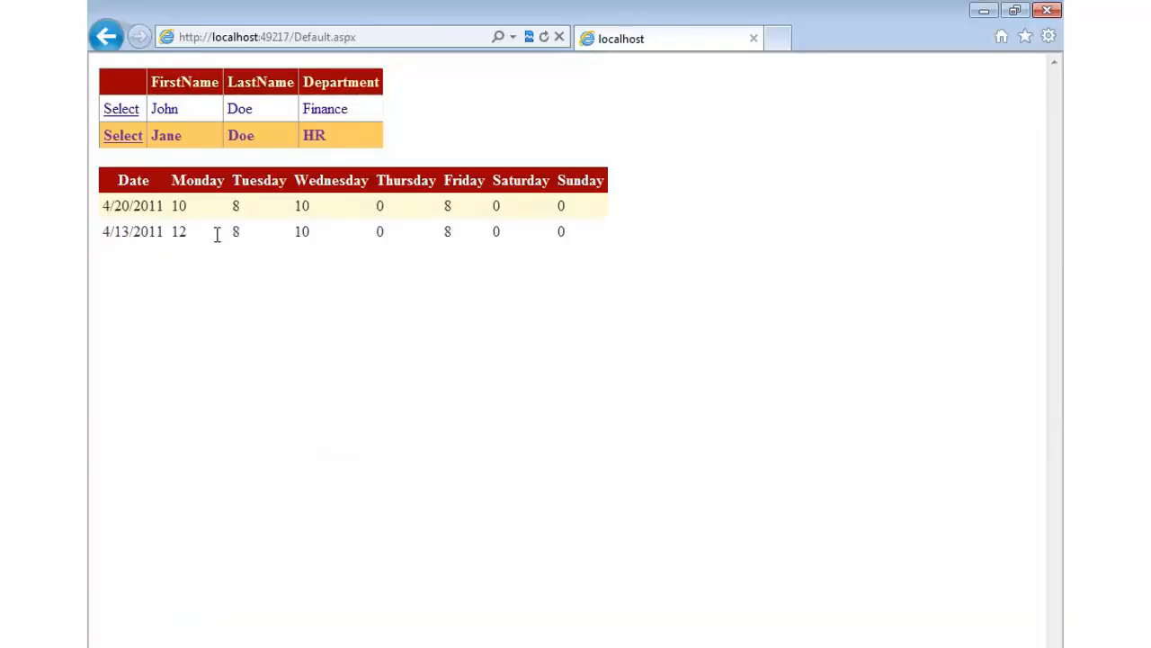
pyautogui.click(122, 108)
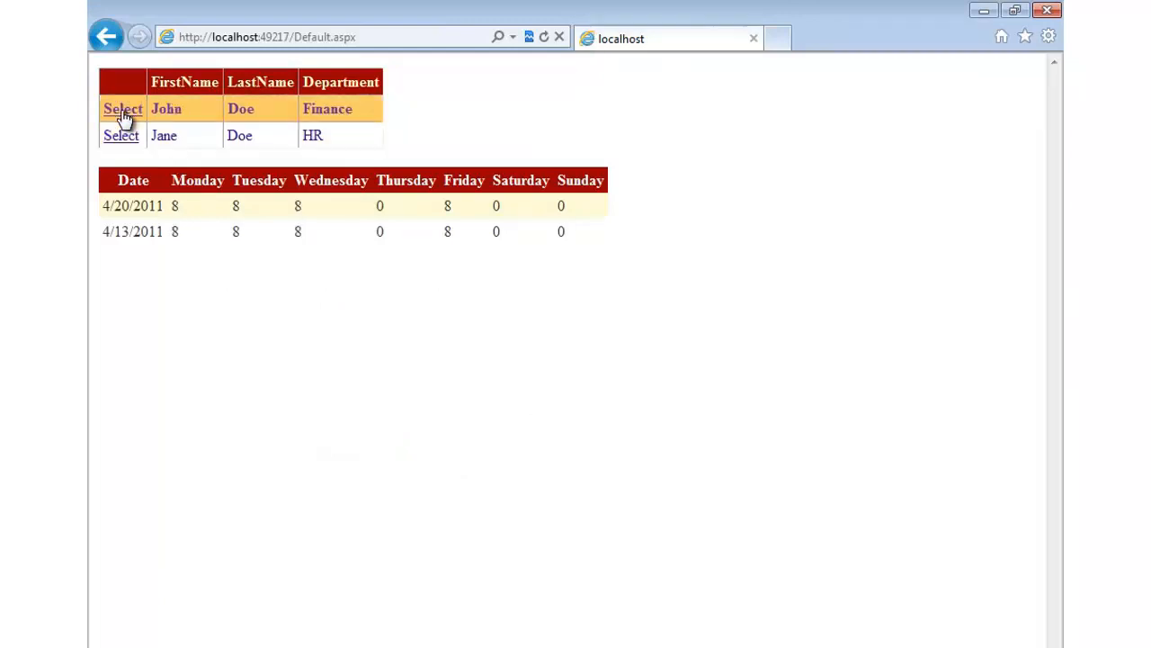
pyautogui.click(120, 135)
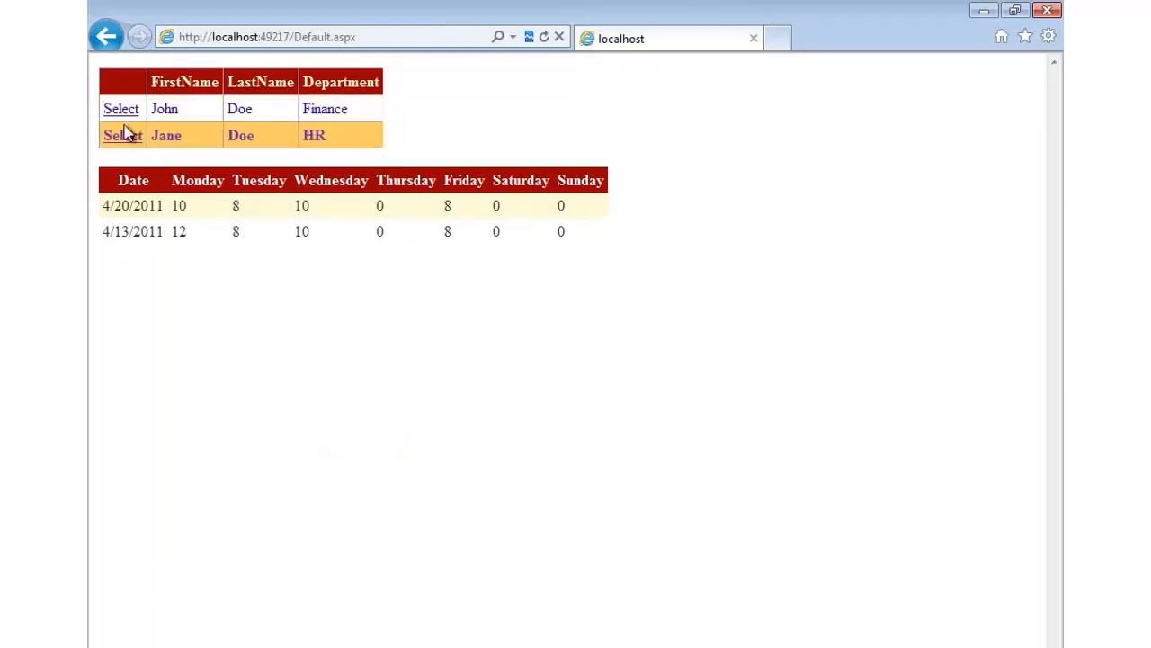
pyautogui.click(121, 108)
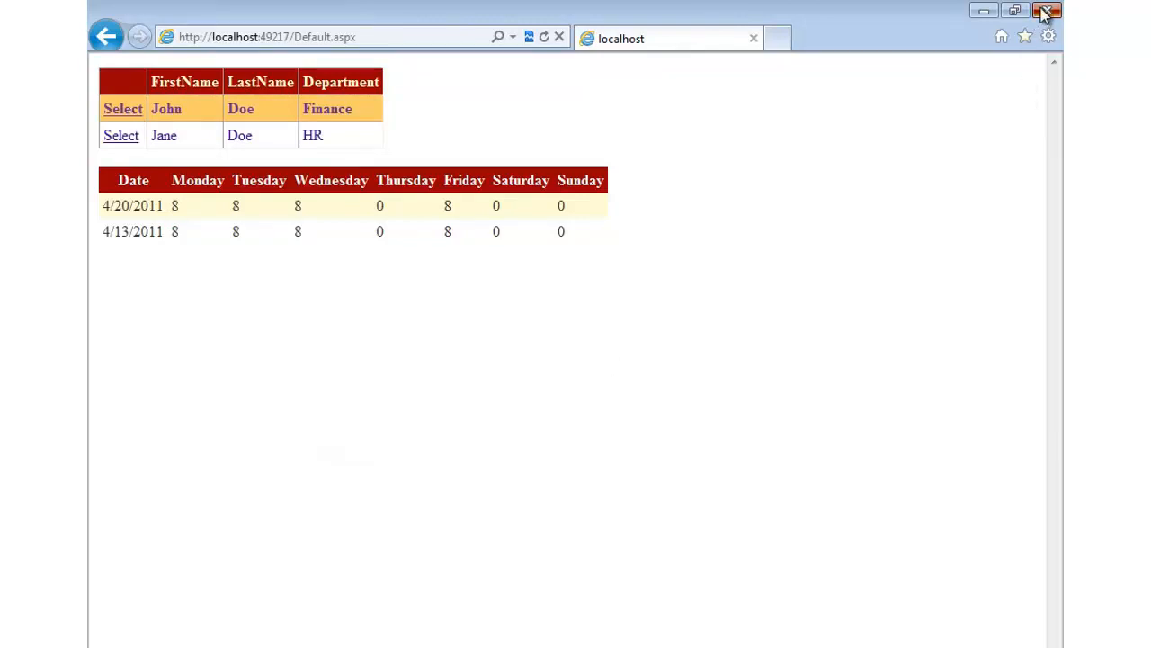
pyautogui.click(1046, 9)
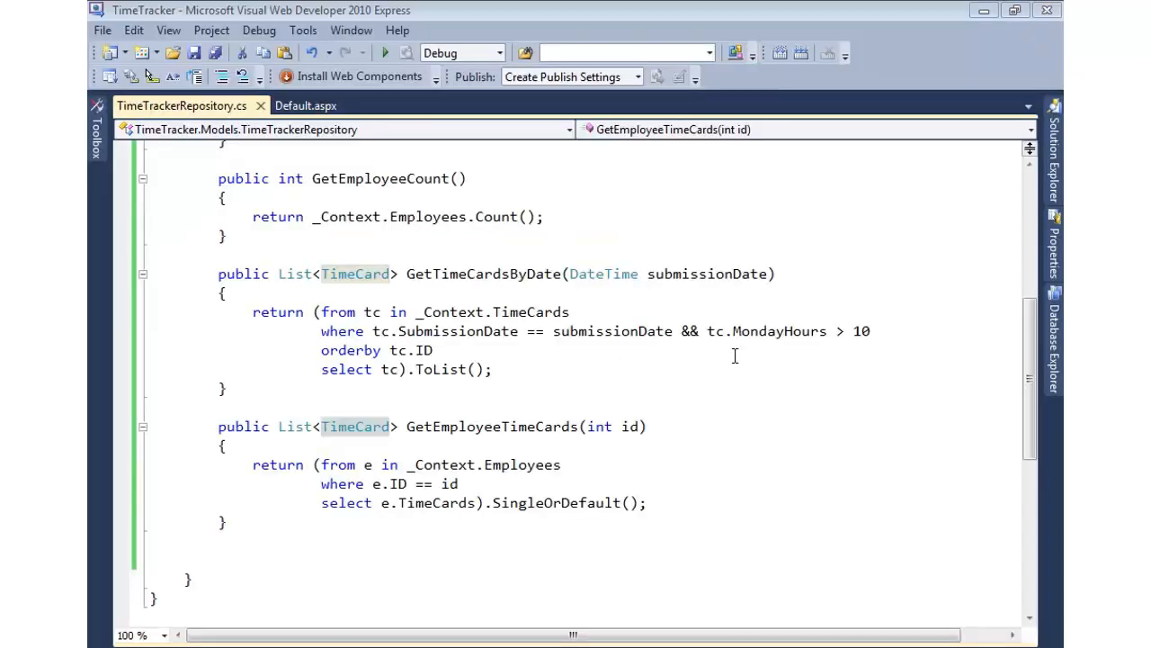